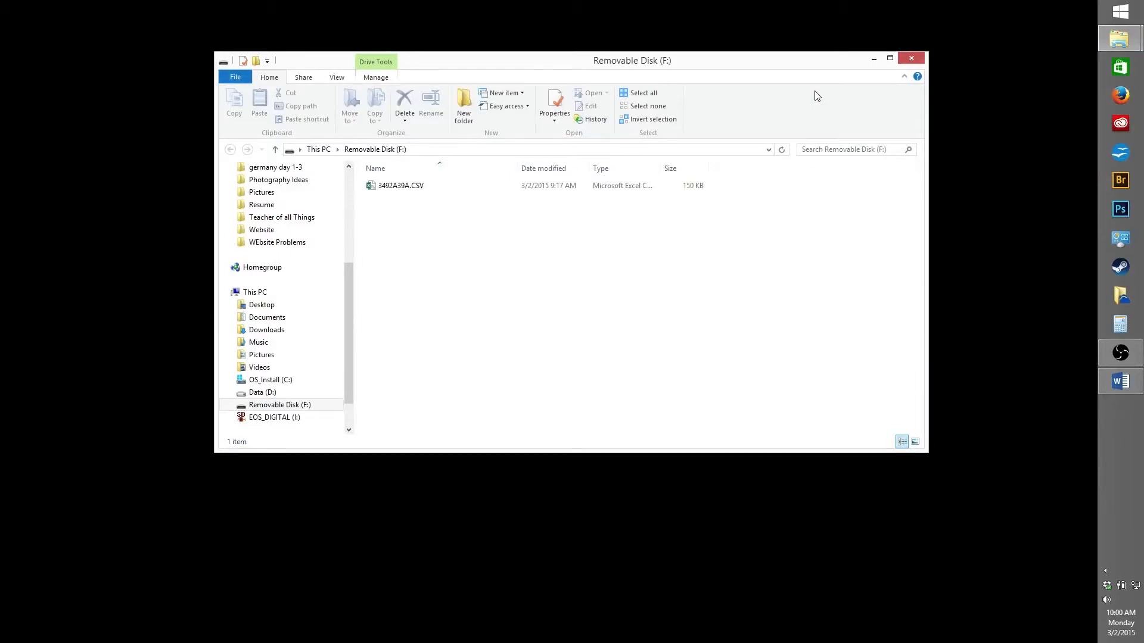
pyautogui.moveTo(597, 311)
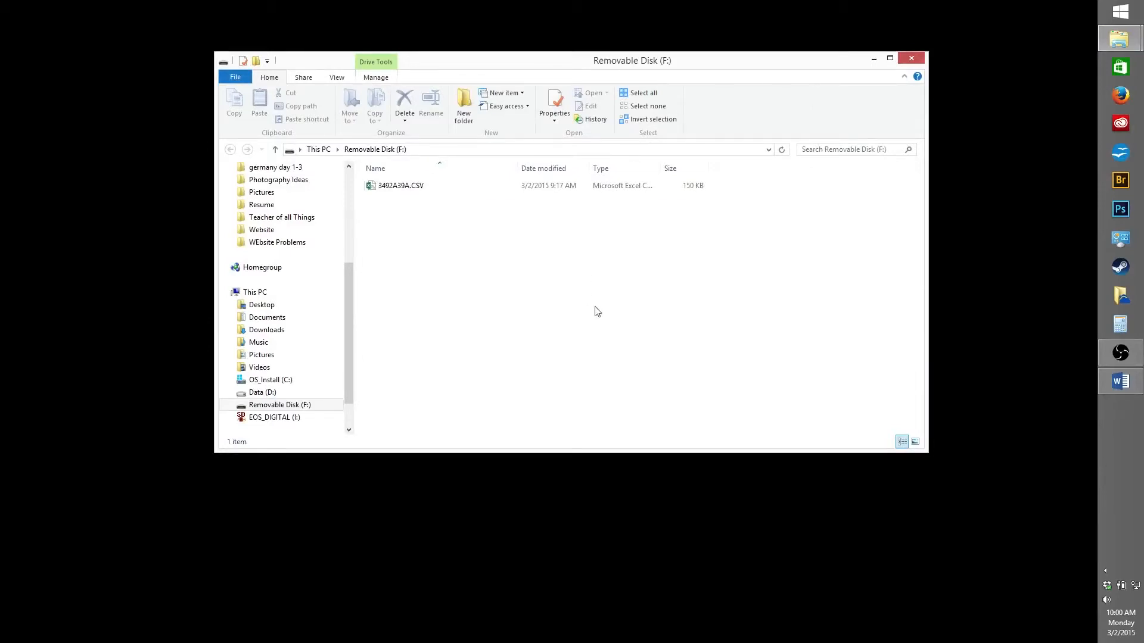
pyautogui.moveTo(448, 237)
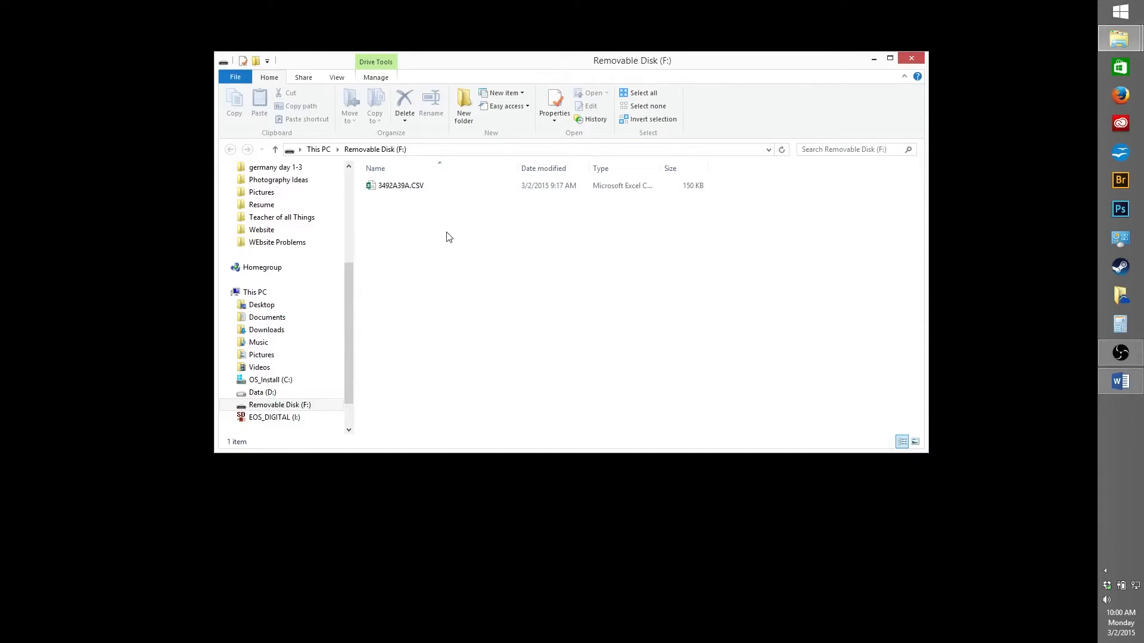
pyautogui.moveTo(451, 242)
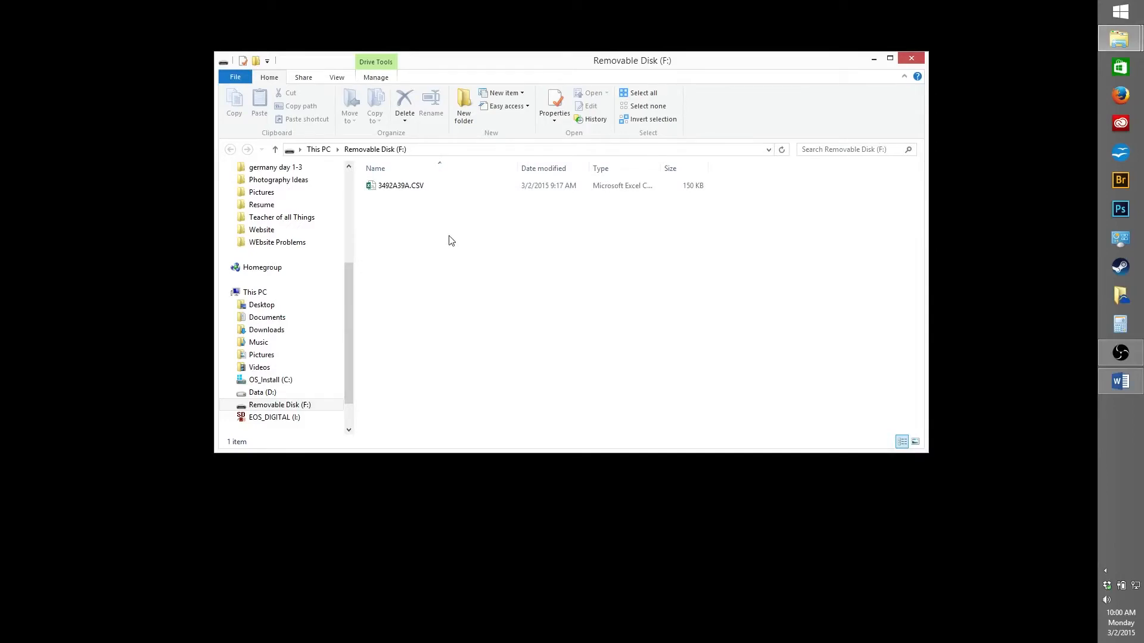
# - Select the 3492A39A.CSV file on Removable Disk (F:)
pyautogui.click(394, 185)
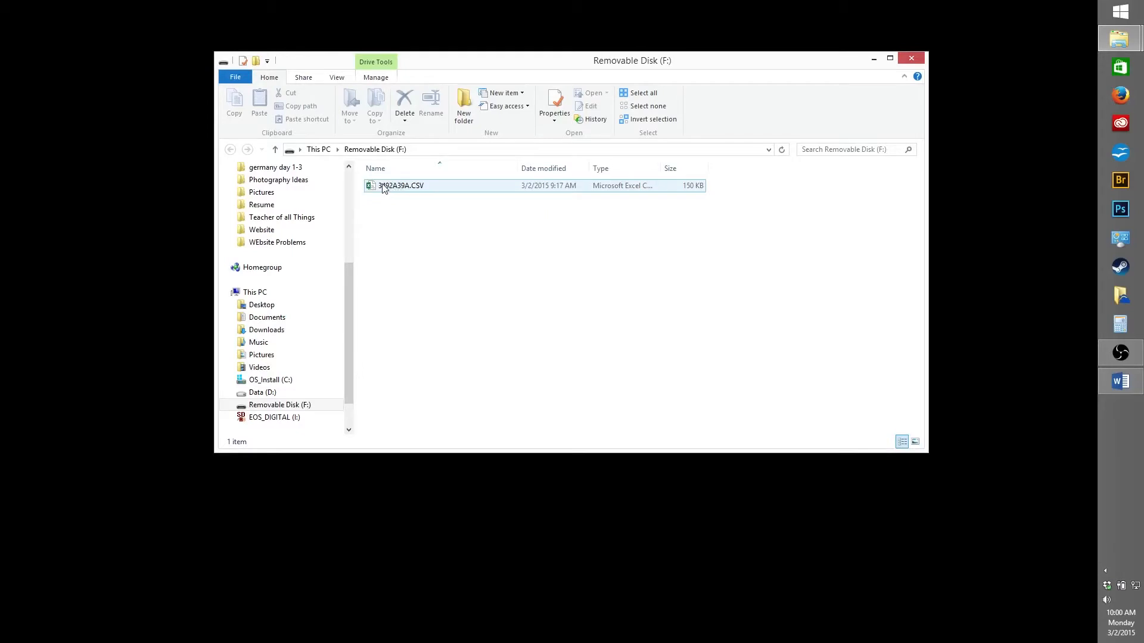
pyautogui.moveTo(419, 195)
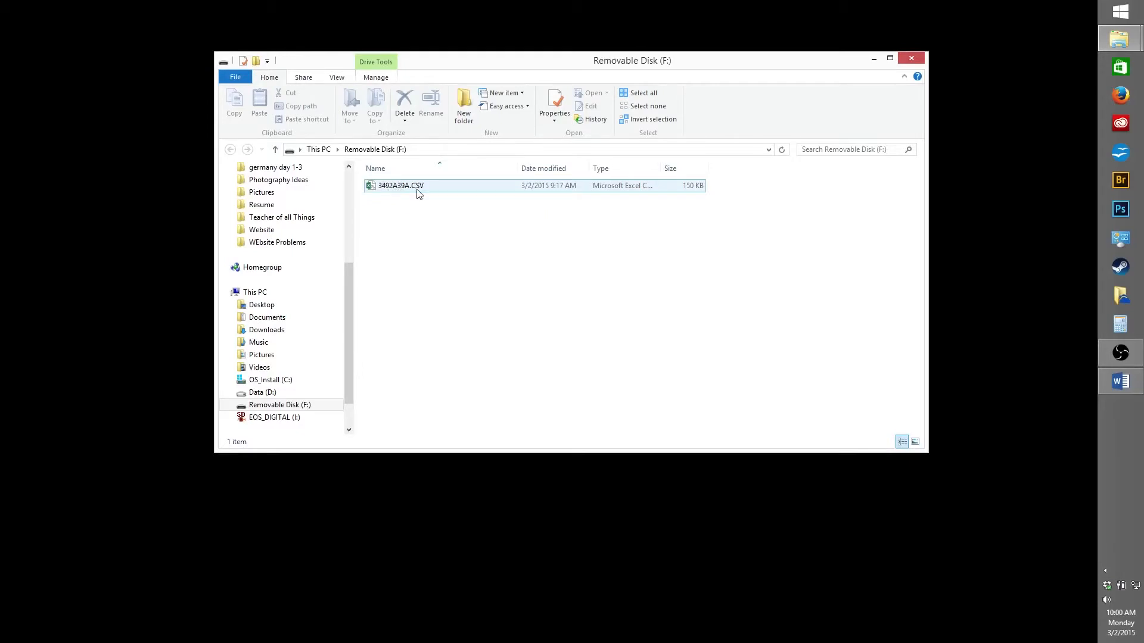
# - Open 3492A39A.CSV with Excel (desktop) from the file's context menu
pyautogui.rightClick(401, 185)
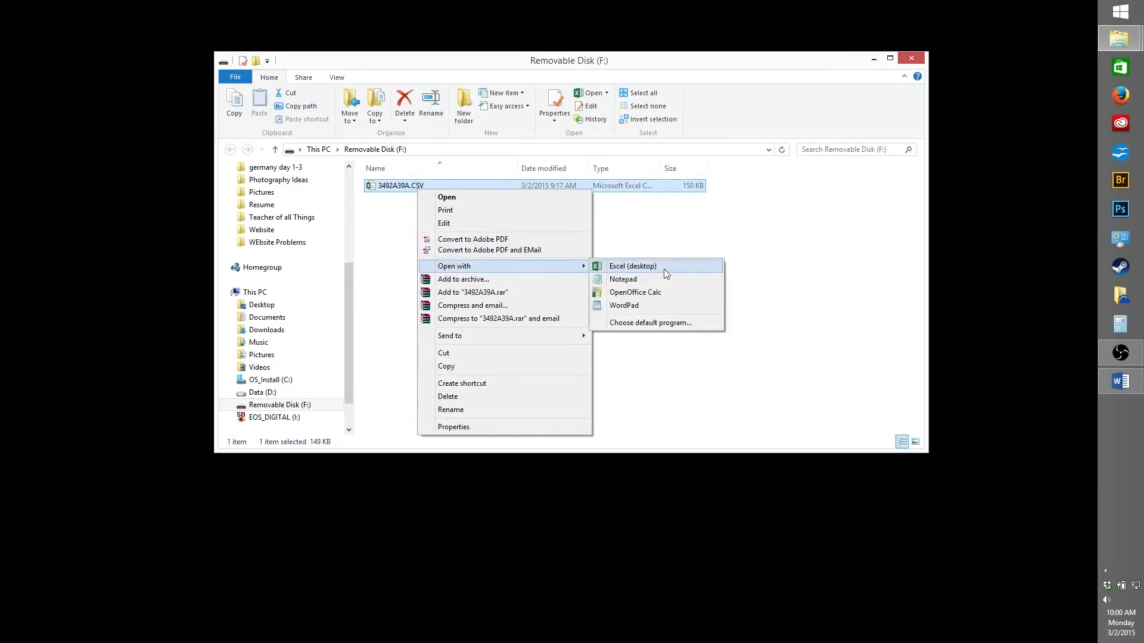
pyautogui.click(632, 266)
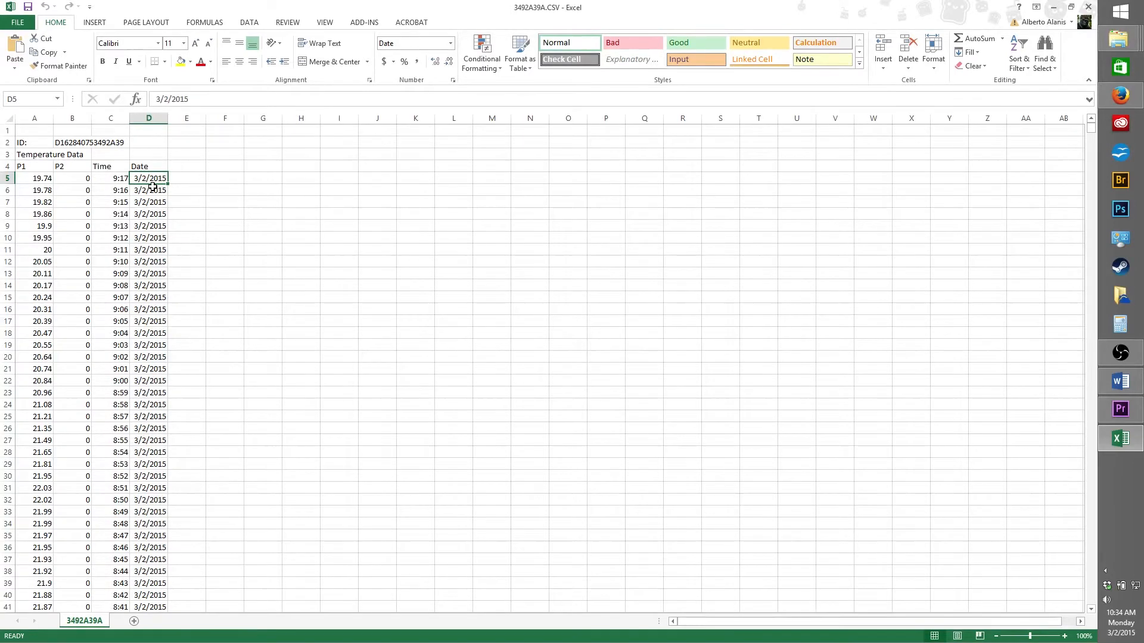
# - Scroll down through the minute-by-minute temperature readings dated 3/2/2015
pyautogui.scroll(-3)
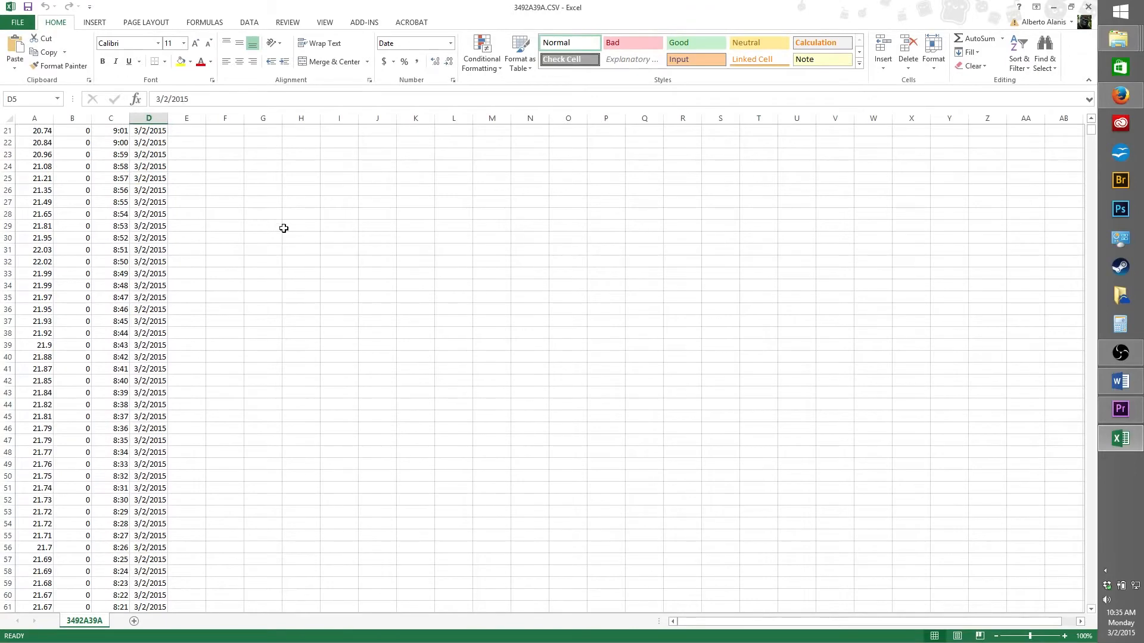
pyautogui.moveTo(263, 232)
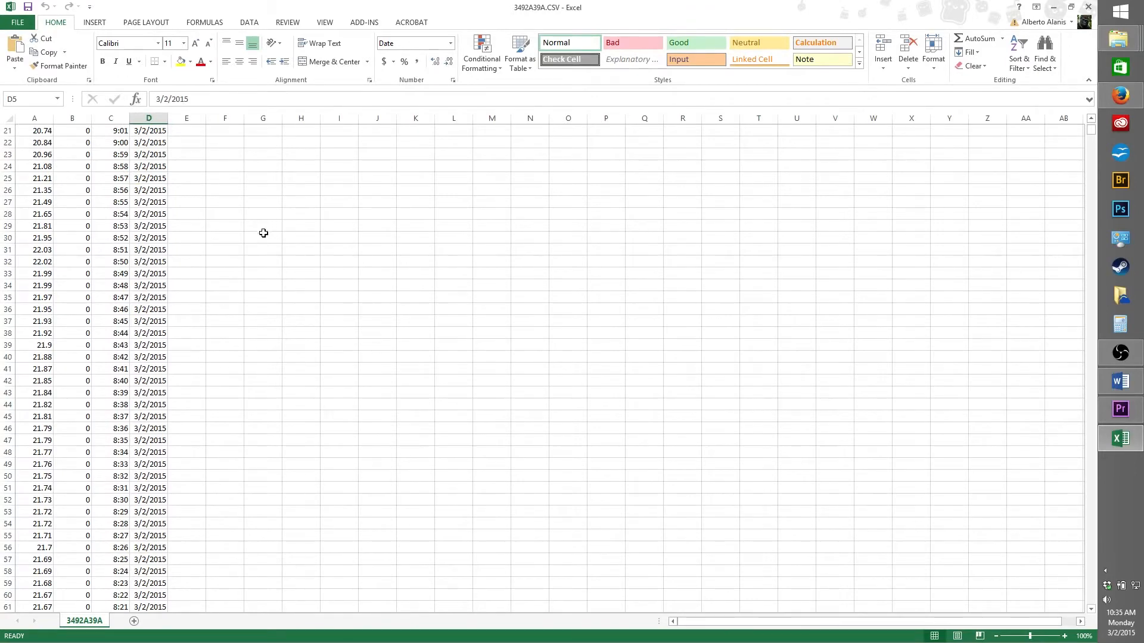
pyautogui.scroll(-3)
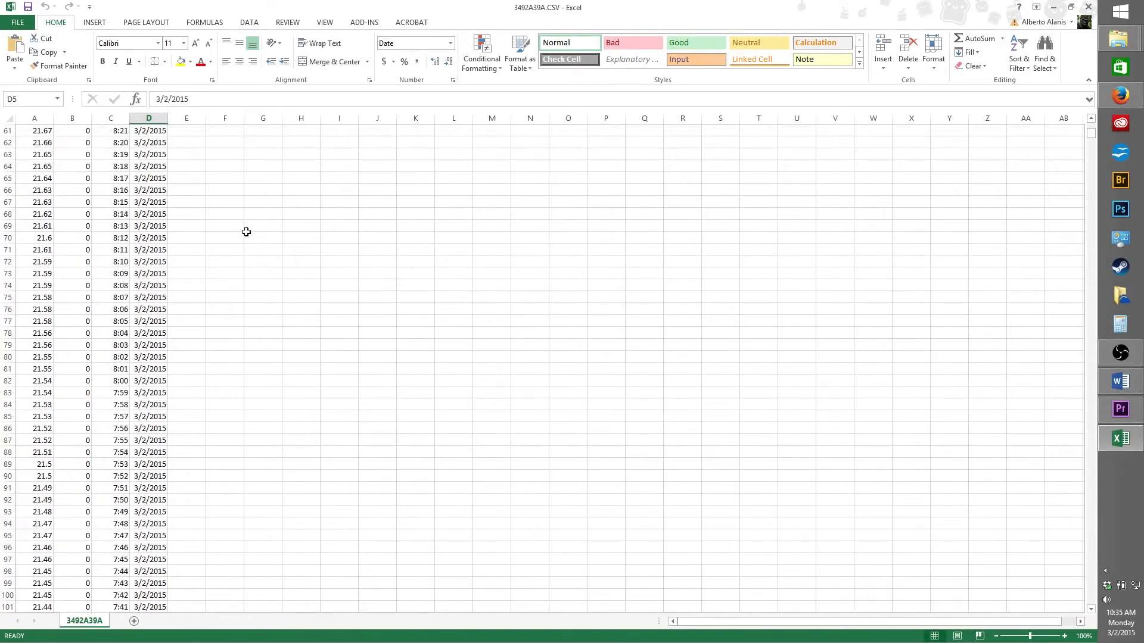
pyautogui.scroll(-3)
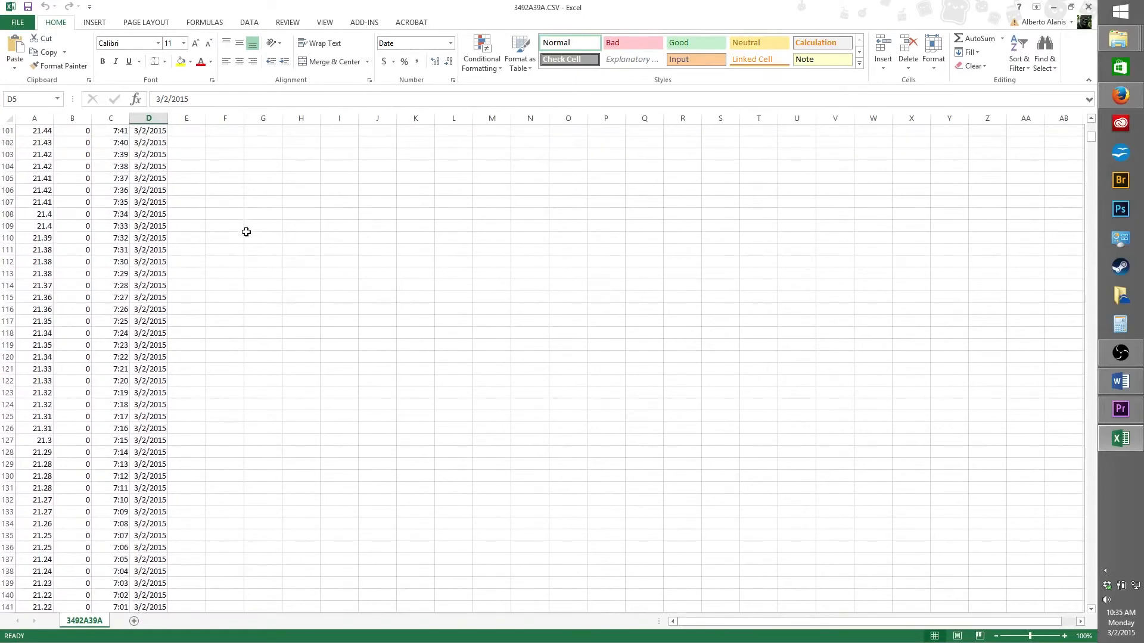
pyautogui.scroll(-3)
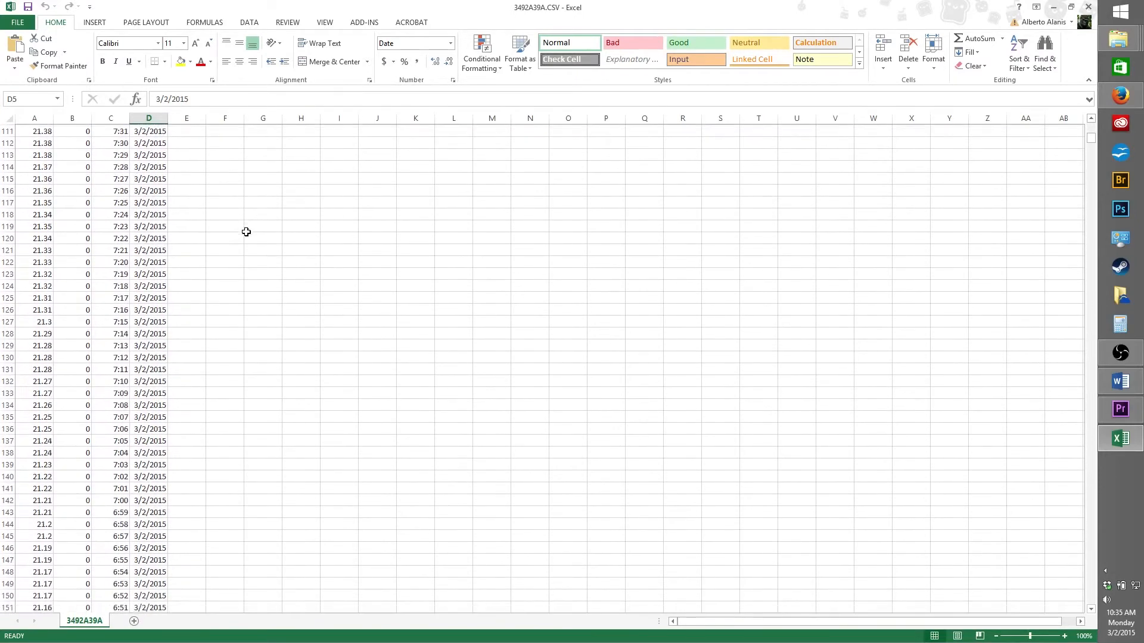
pyautogui.scroll(-3)
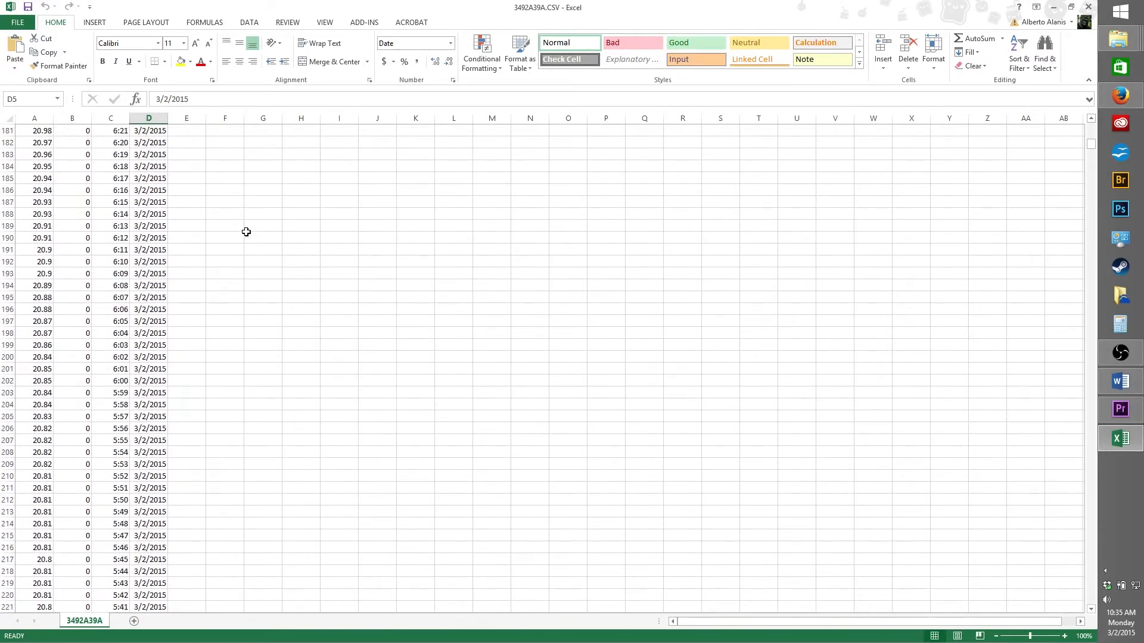
pyautogui.scroll(-3)
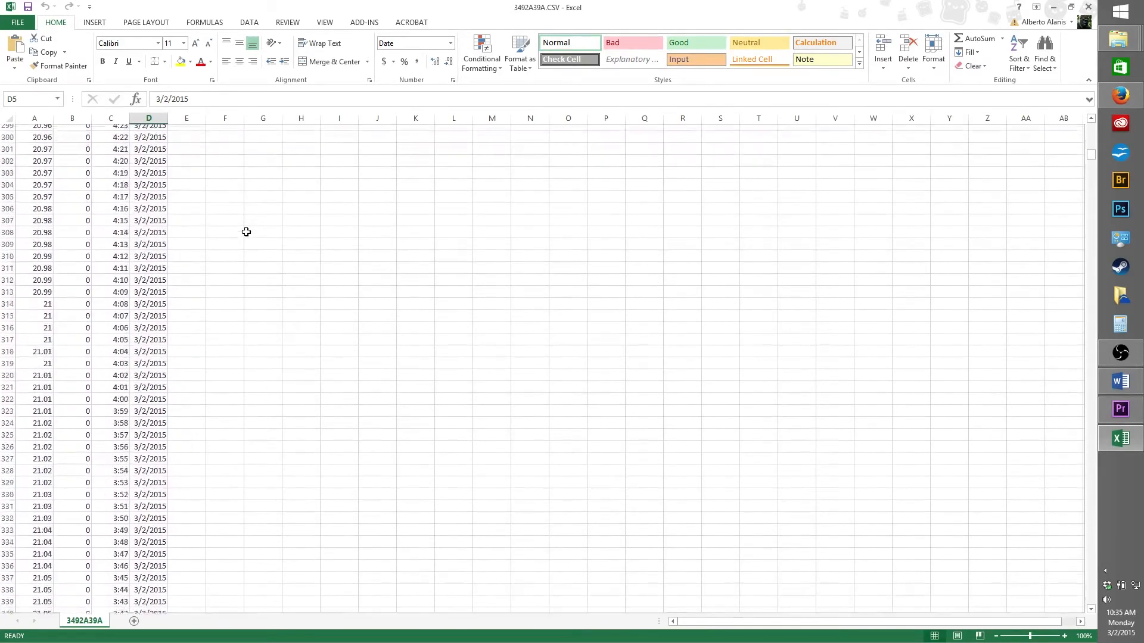
pyautogui.scroll(-3)
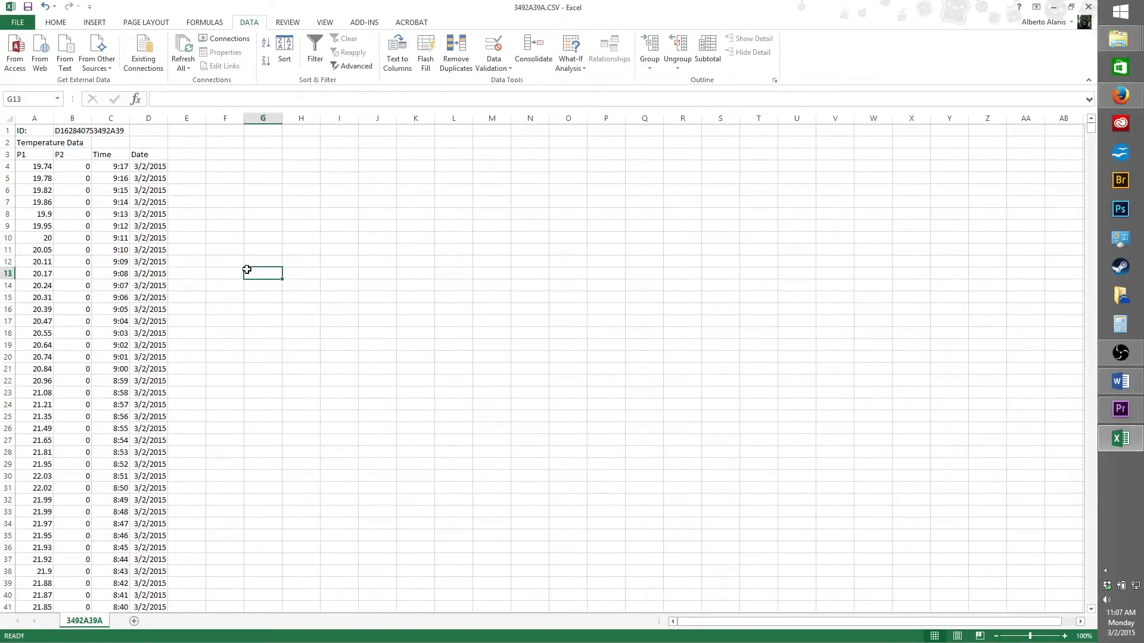
# - On the Data tab, select column D and turn on Filter
pyautogui.click(148, 118)
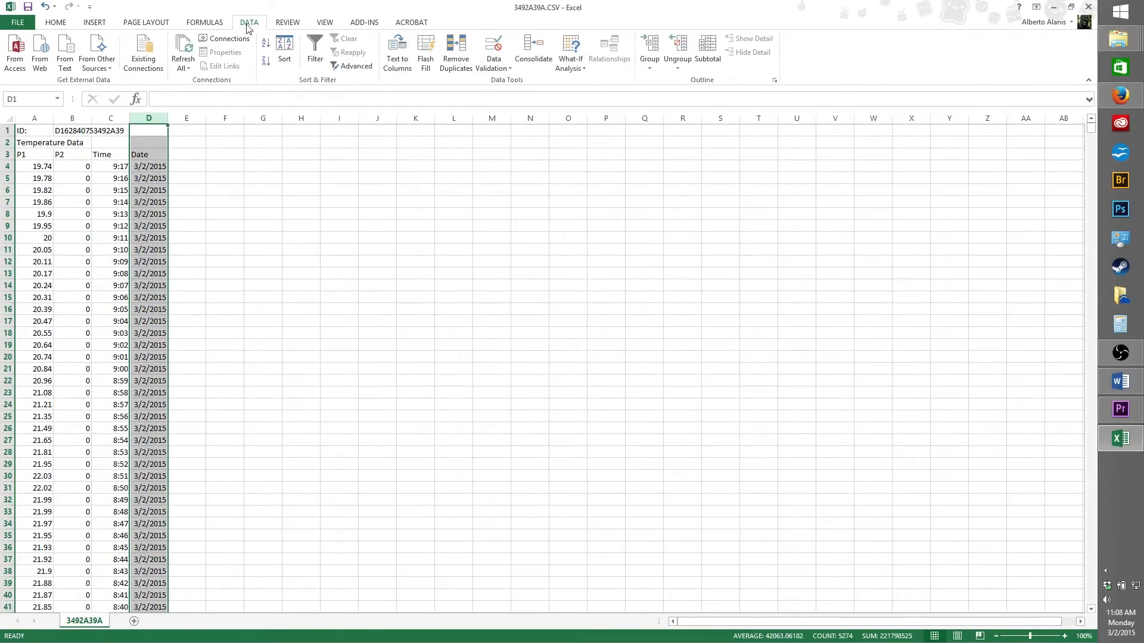
pyautogui.click(314, 48)
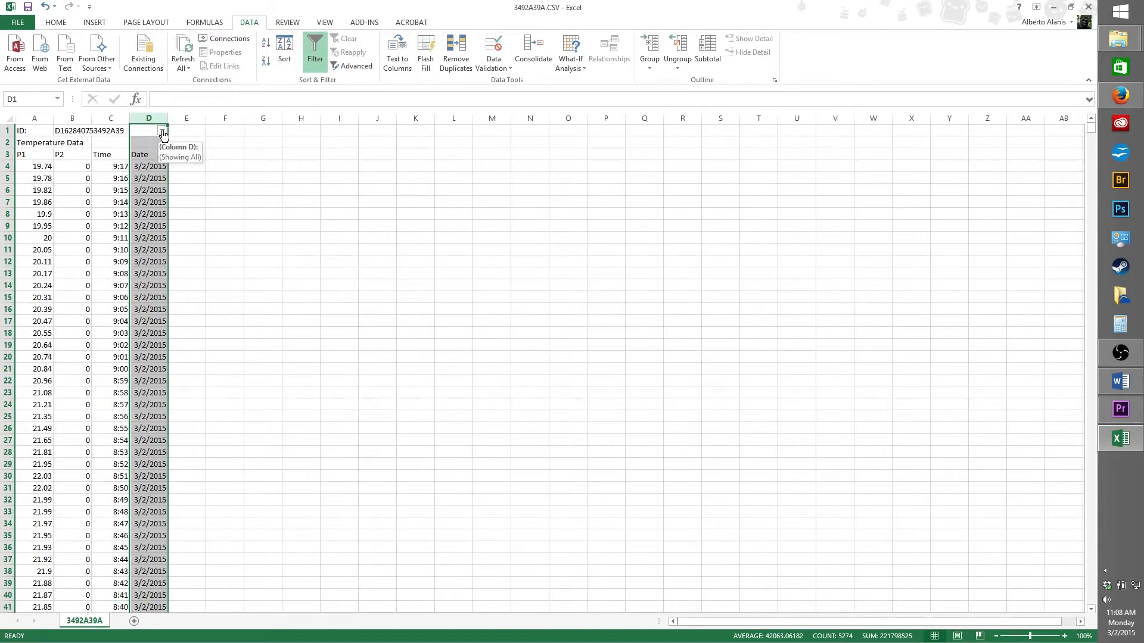
pyautogui.click(163, 131)
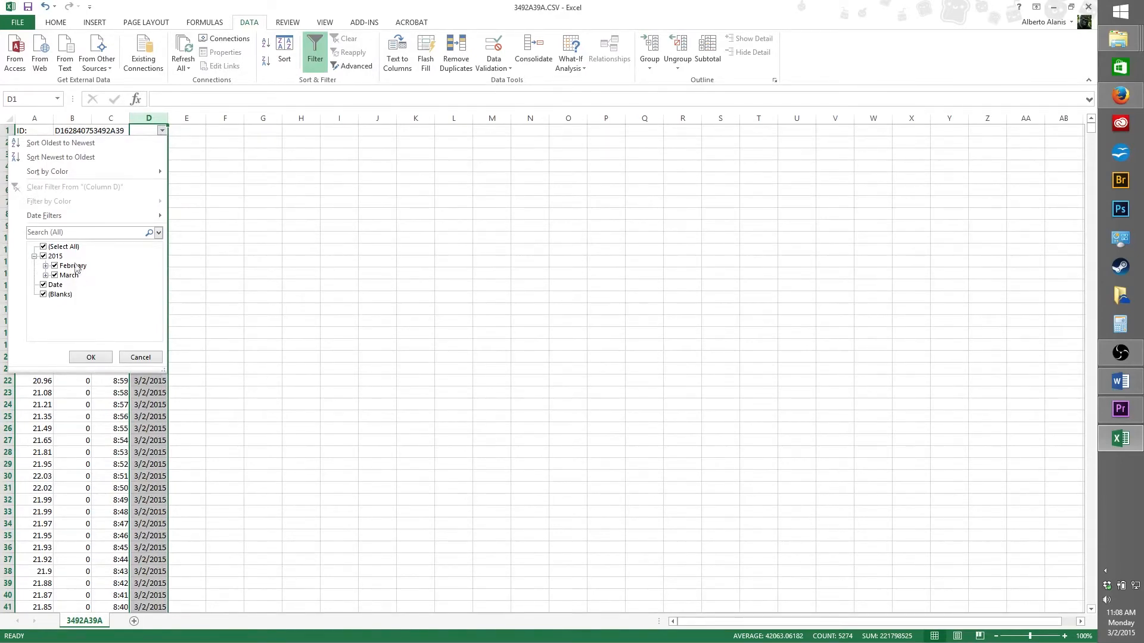
# - In the Date filter, clear Select All, tick February 27, and apply
pyautogui.click(43, 246)
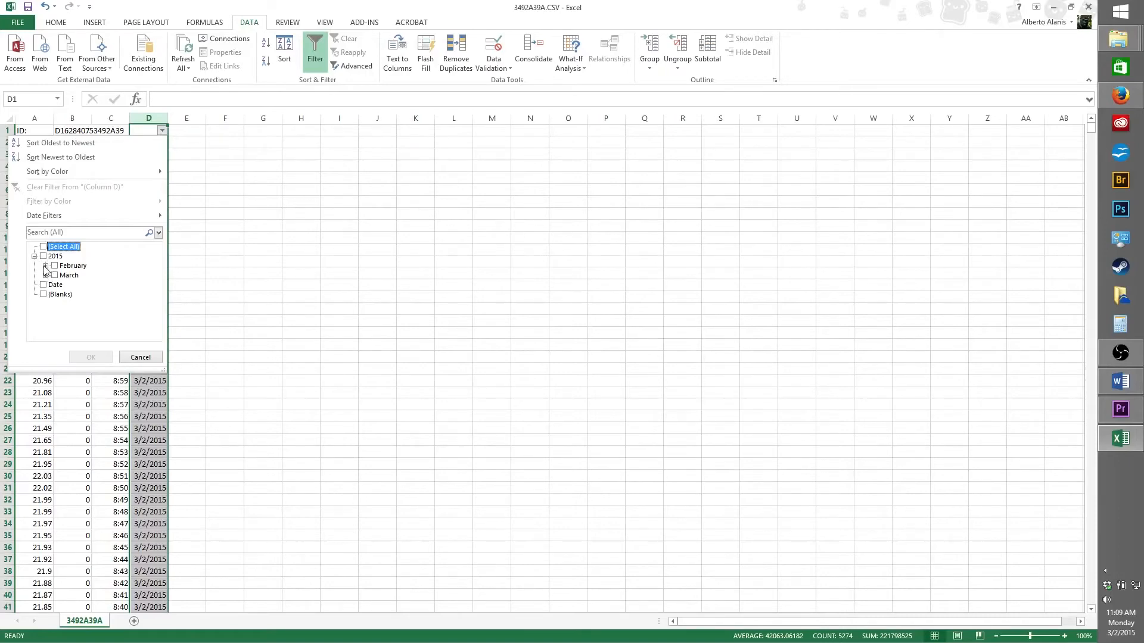
pyautogui.click(45, 265)
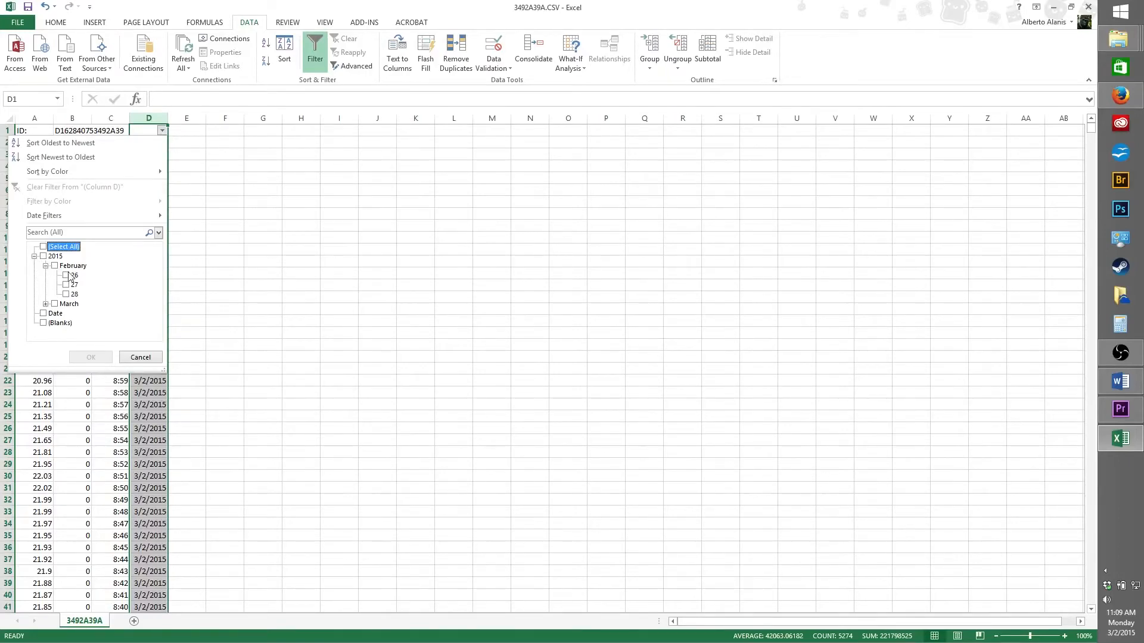
pyautogui.click(64, 284)
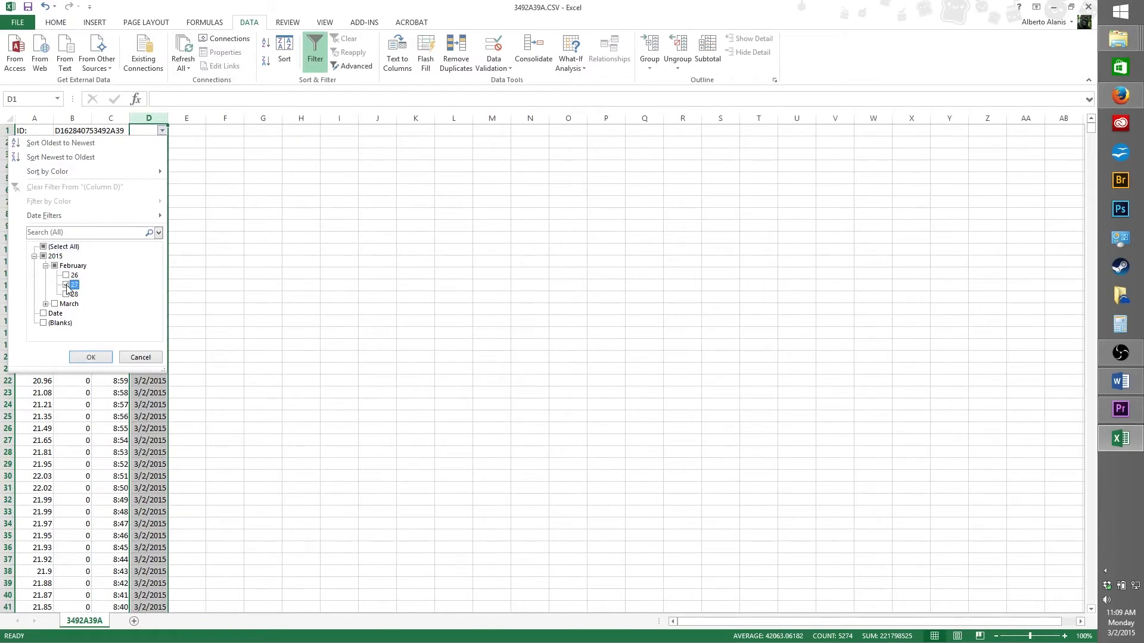
pyautogui.click(90, 357)
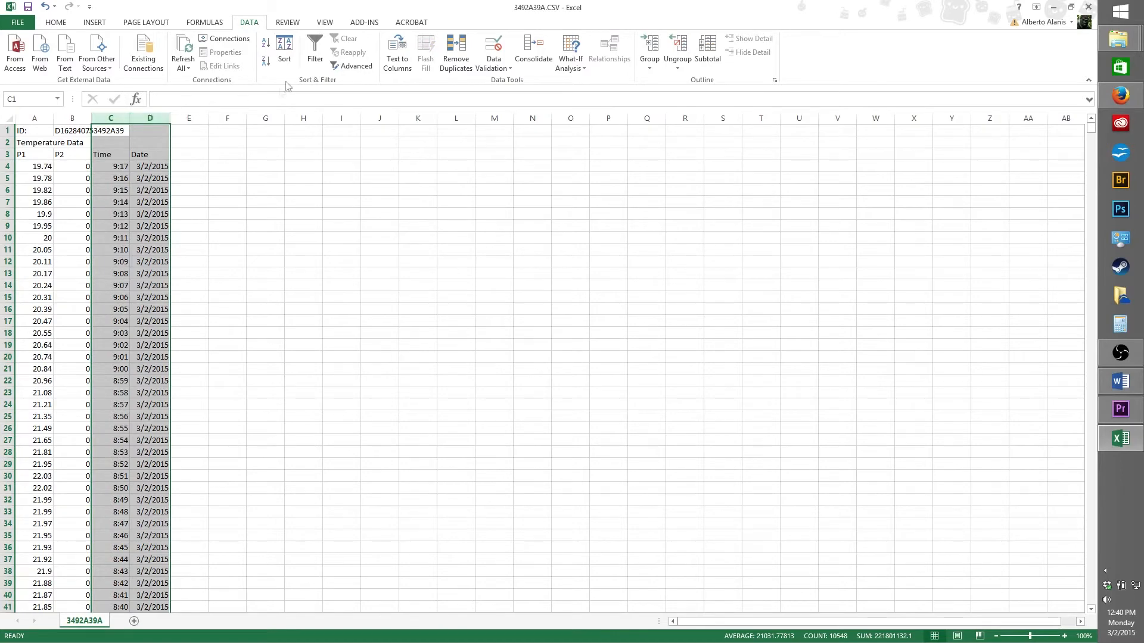
# - Filter columns C:D so the Date filter keeps only 27 February 2015
pyautogui.click(315, 51)
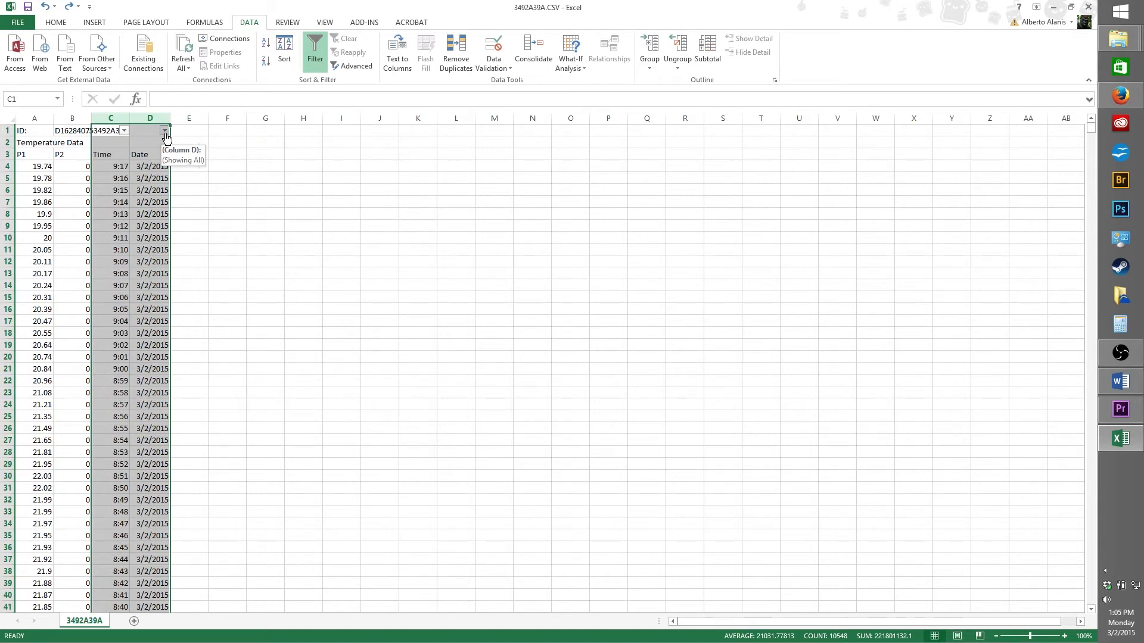
pyautogui.click(166, 131)
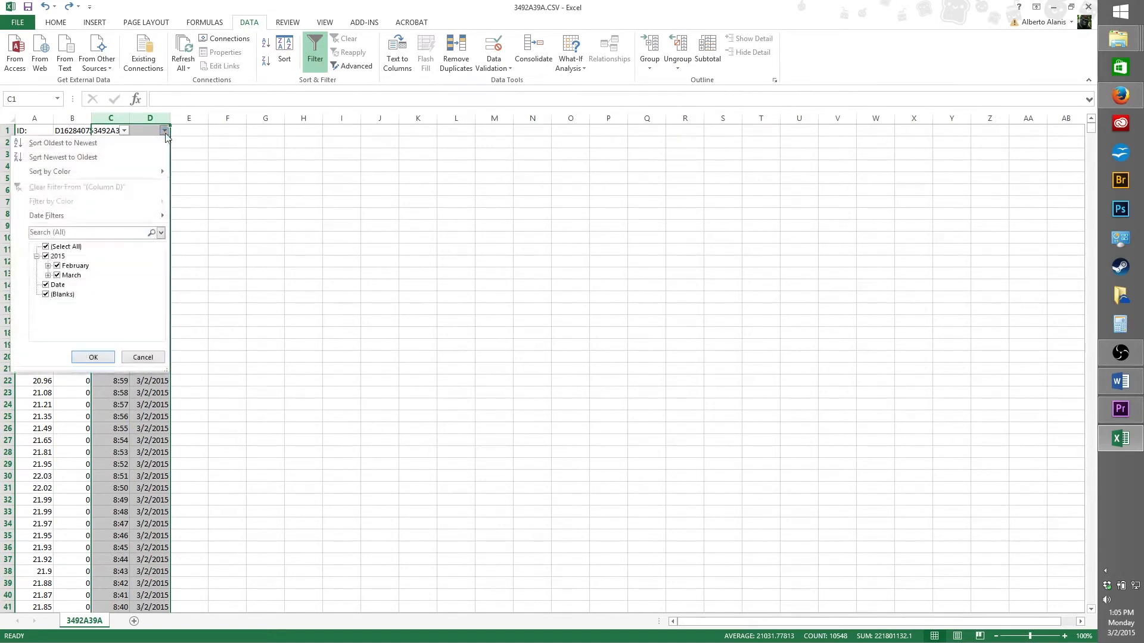
pyautogui.click(65, 247)
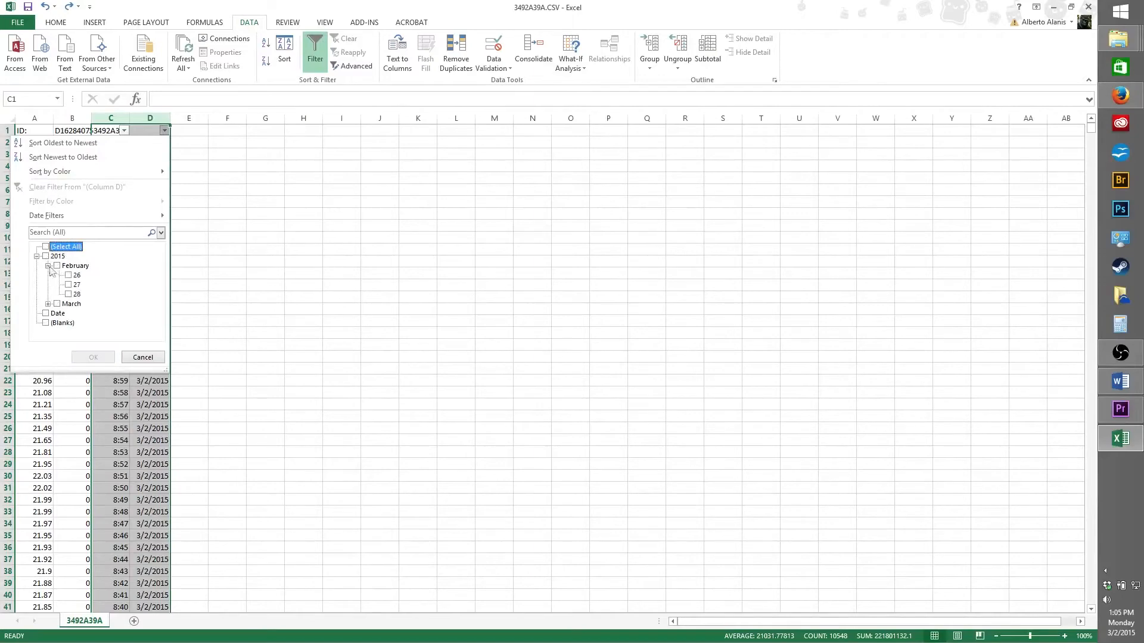
pyautogui.click(62, 284)
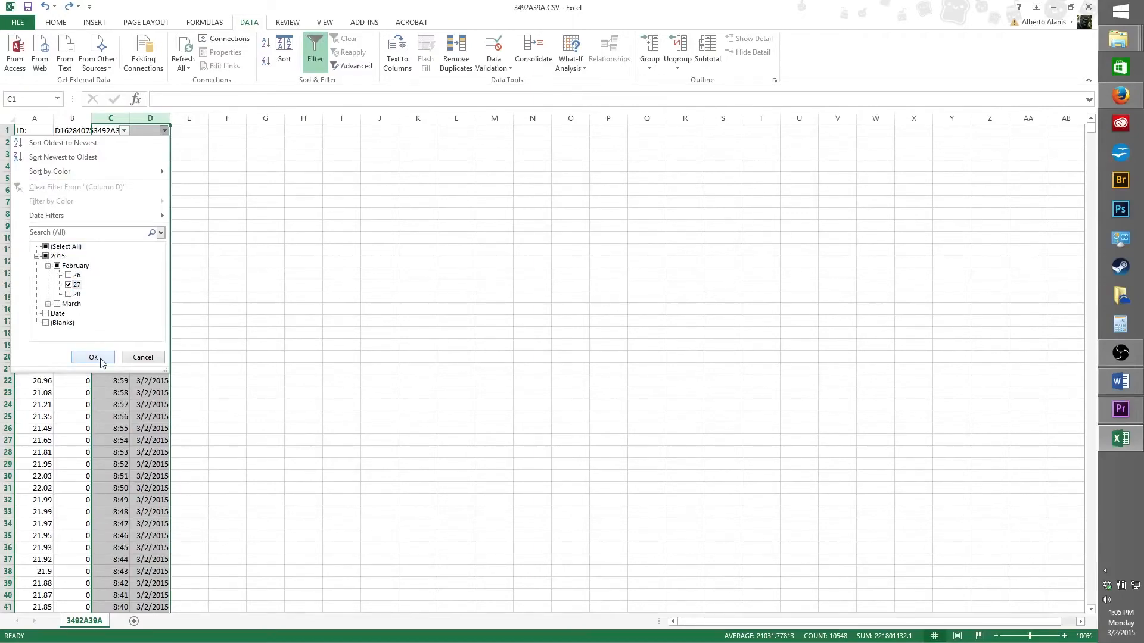
pyautogui.click(93, 356)
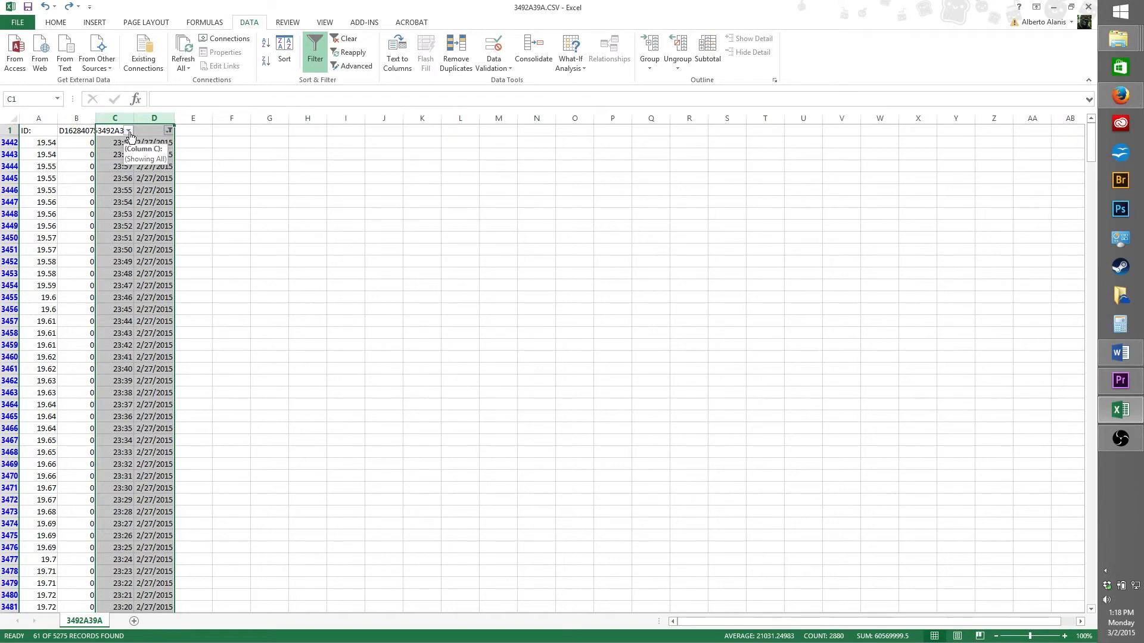
# - Set a custom Time filter: greater than or equal to 12:00, less than or equal to 13:00
pyautogui.click(129, 131)
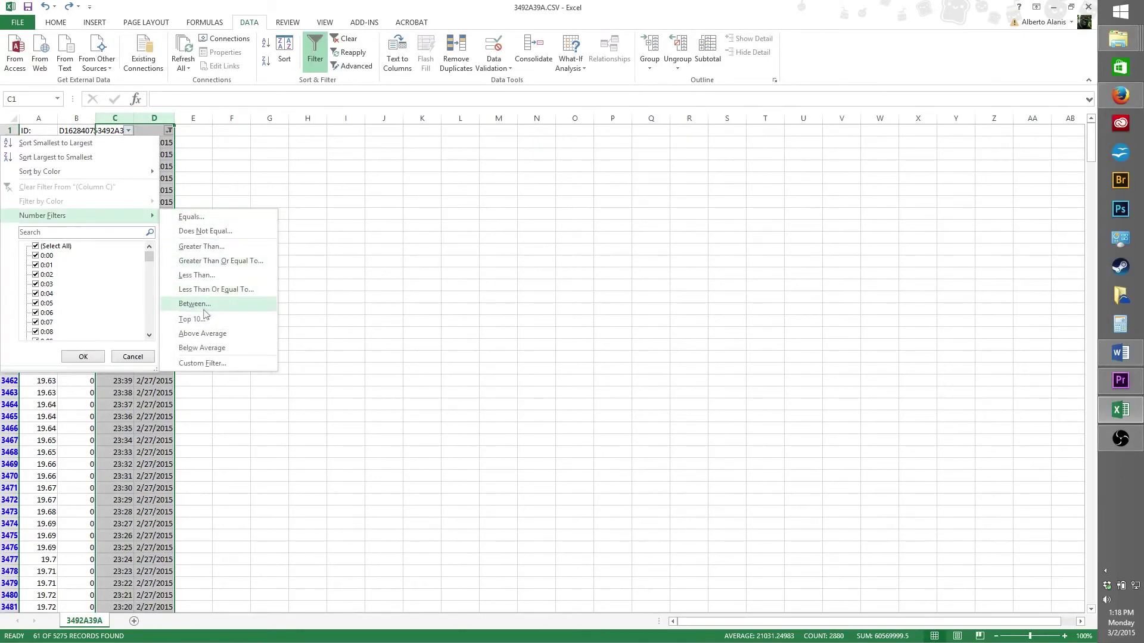
pyautogui.click(195, 304)
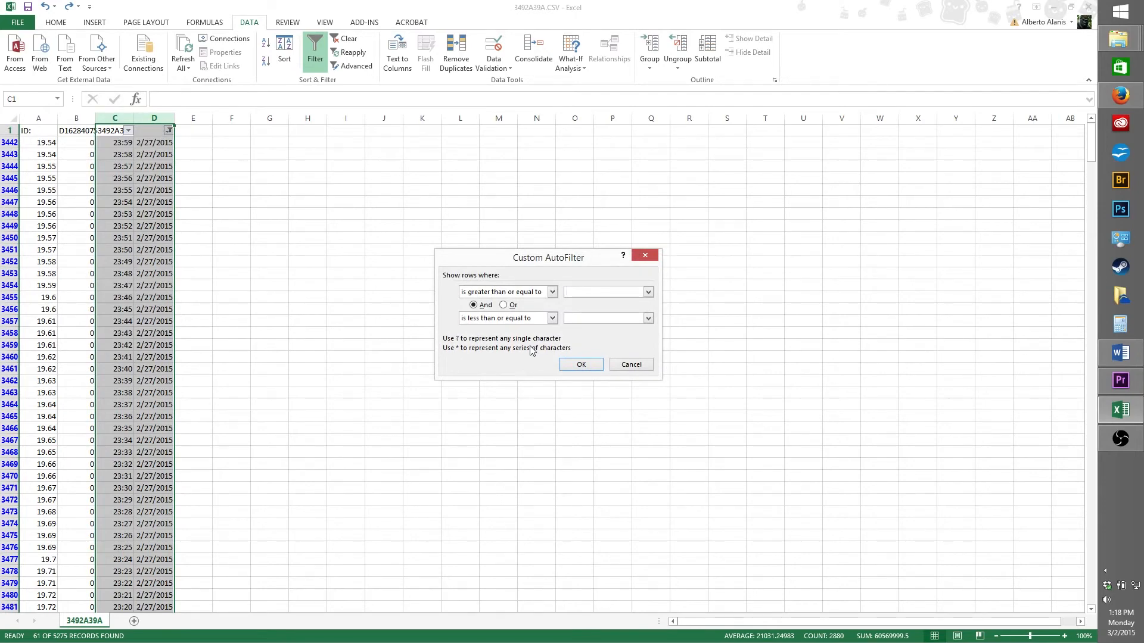
pyautogui.click(600, 291)
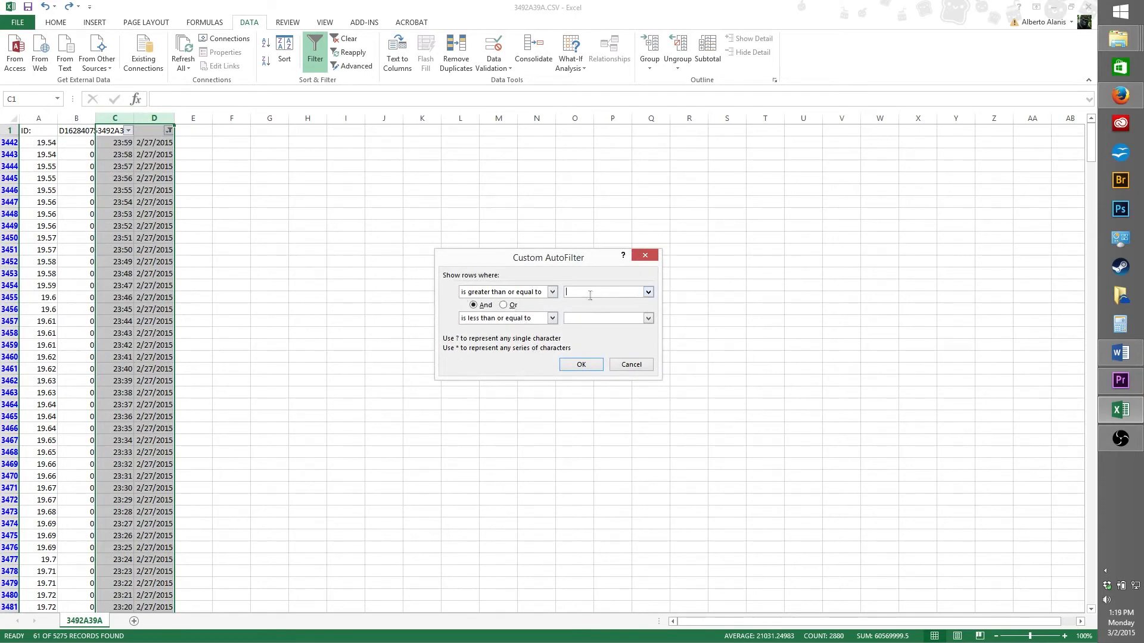
pyautogui.write('12:00')
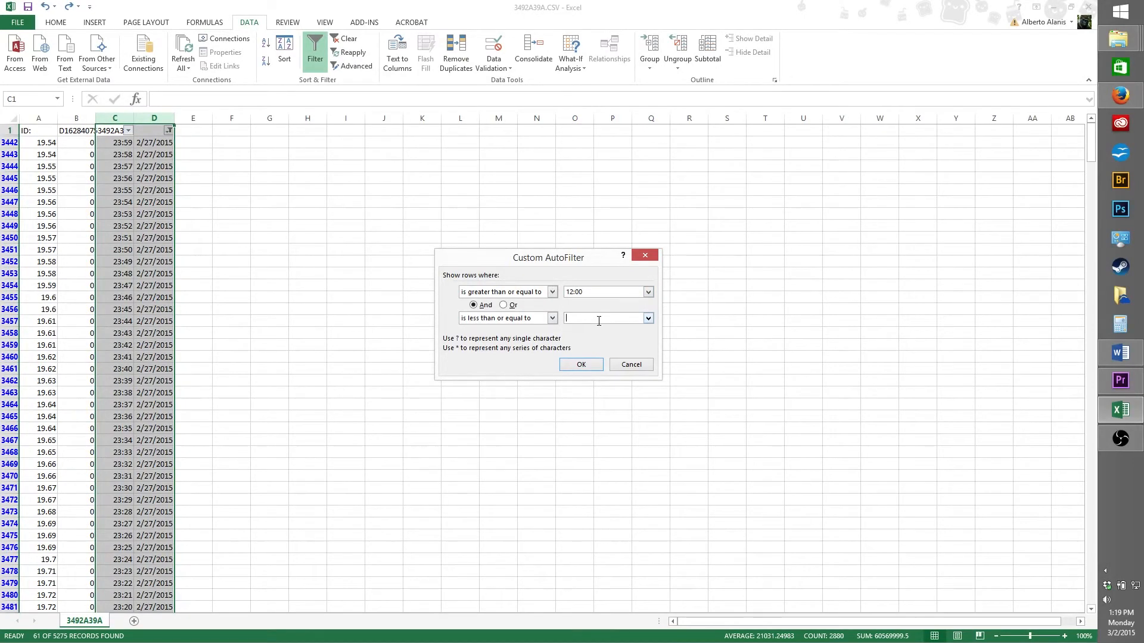
pyautogui.write('13:0')
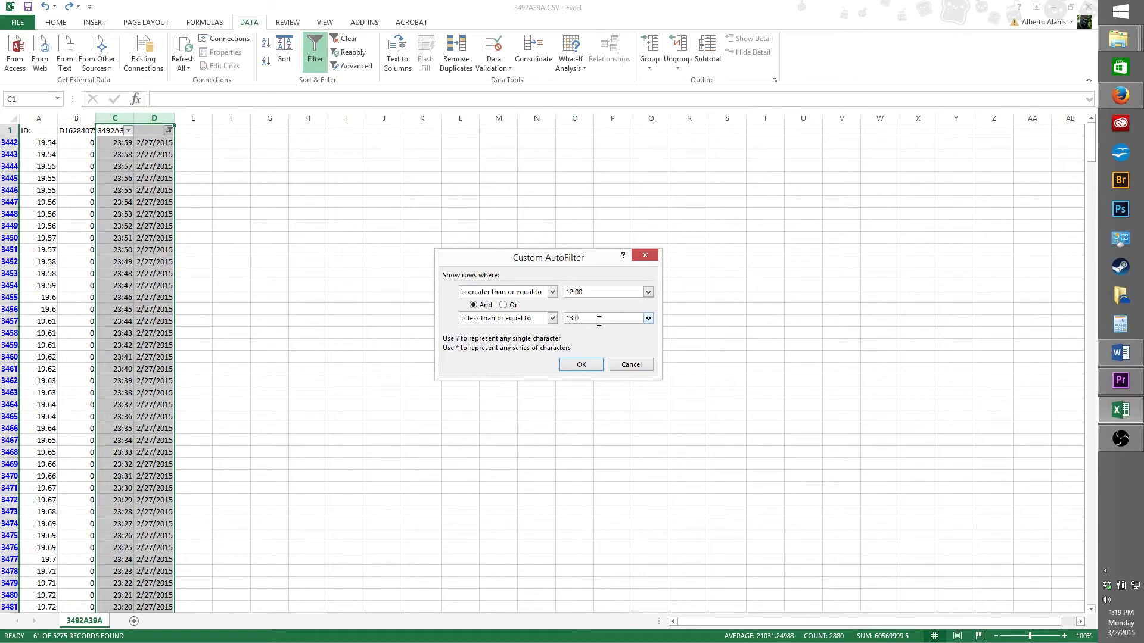
pyautogui.click(580, 365)
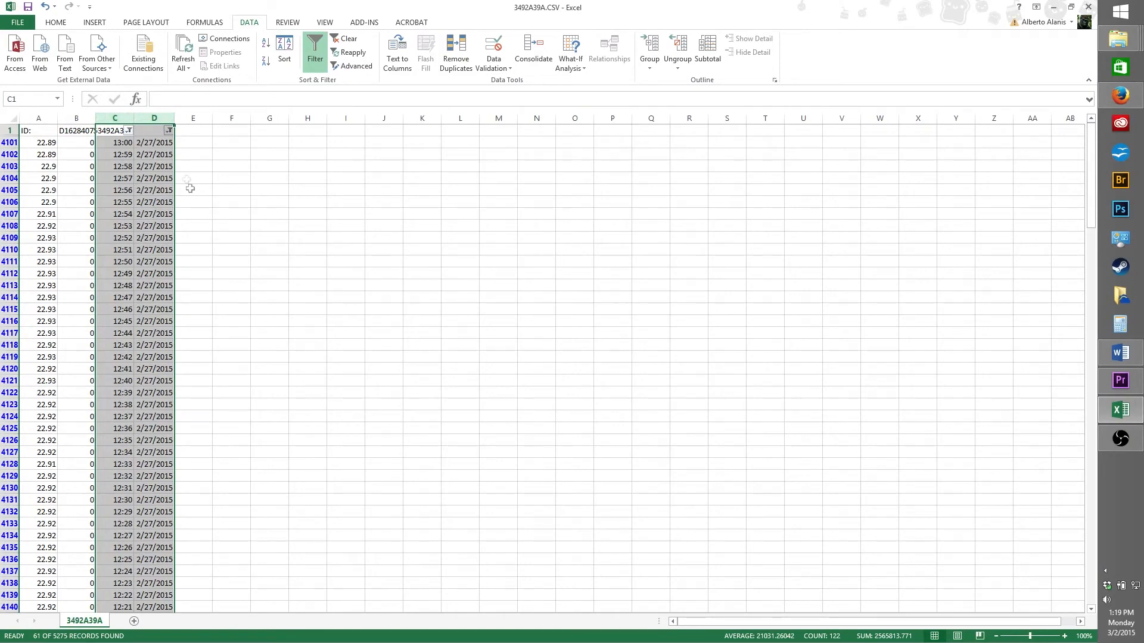
pyautogui.moveTo(178, 219)
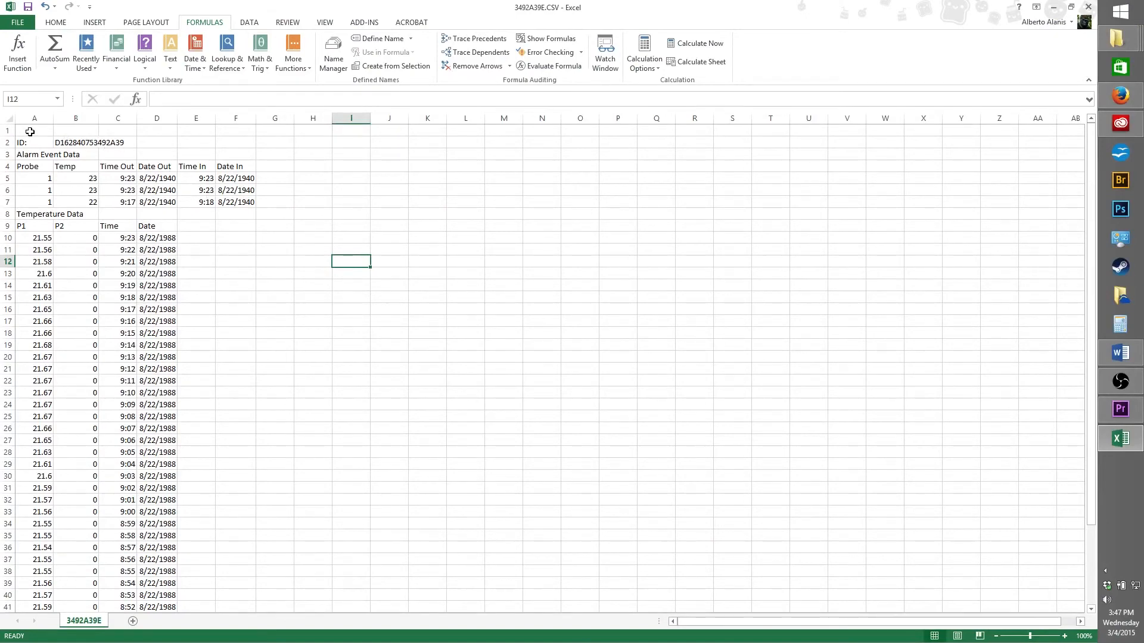
pyautogui.moveTo(33, 131); pyautogui.dragTo(313, 202)
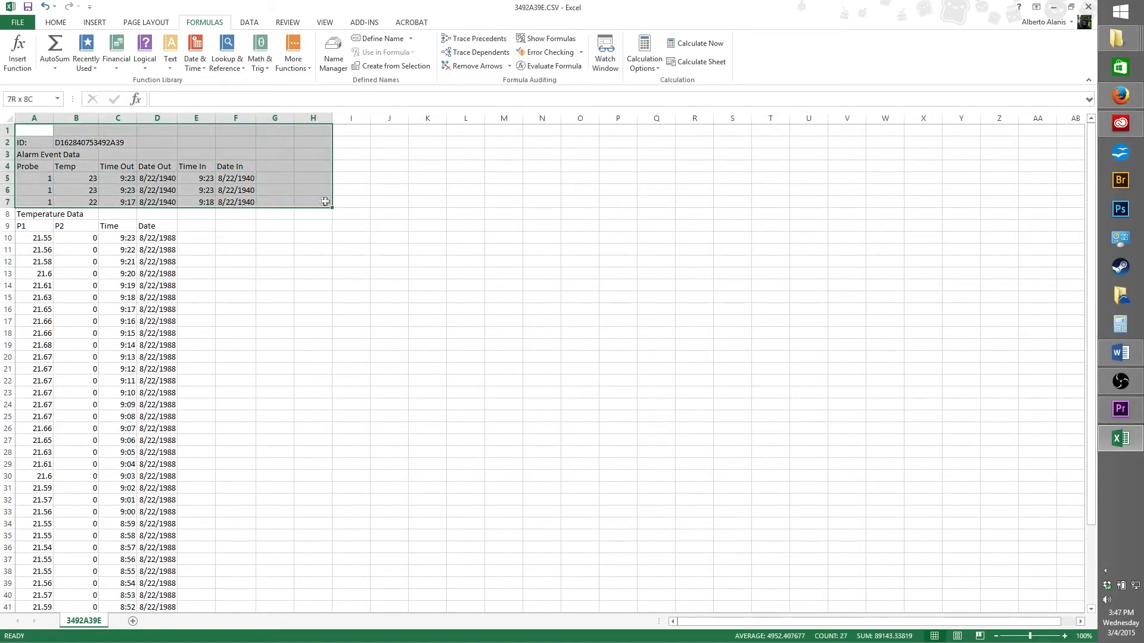
pyautogui.moveTo(325, 202); pyautogui.dragTo(374, 202)
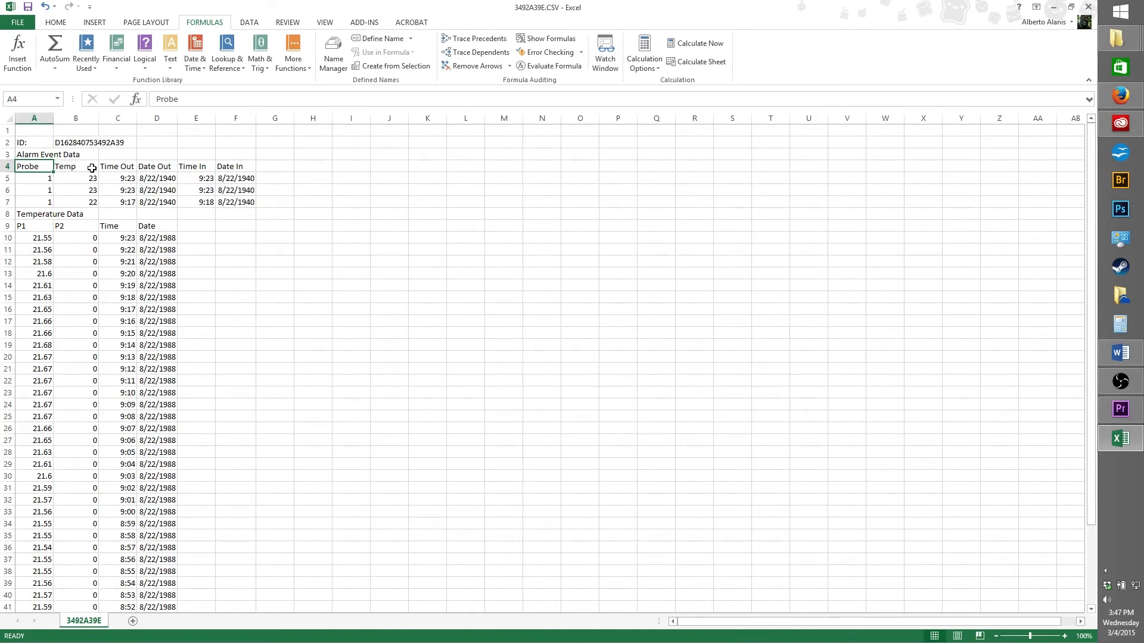
pyautogui.click(75, 166)
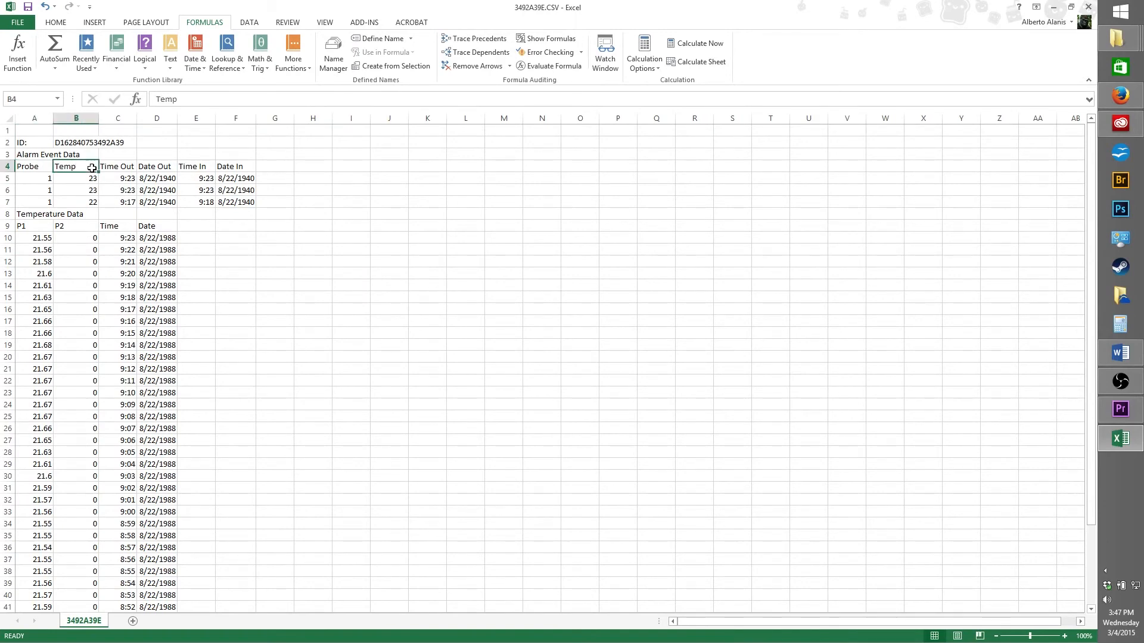
pyautogui.click(116, 166)
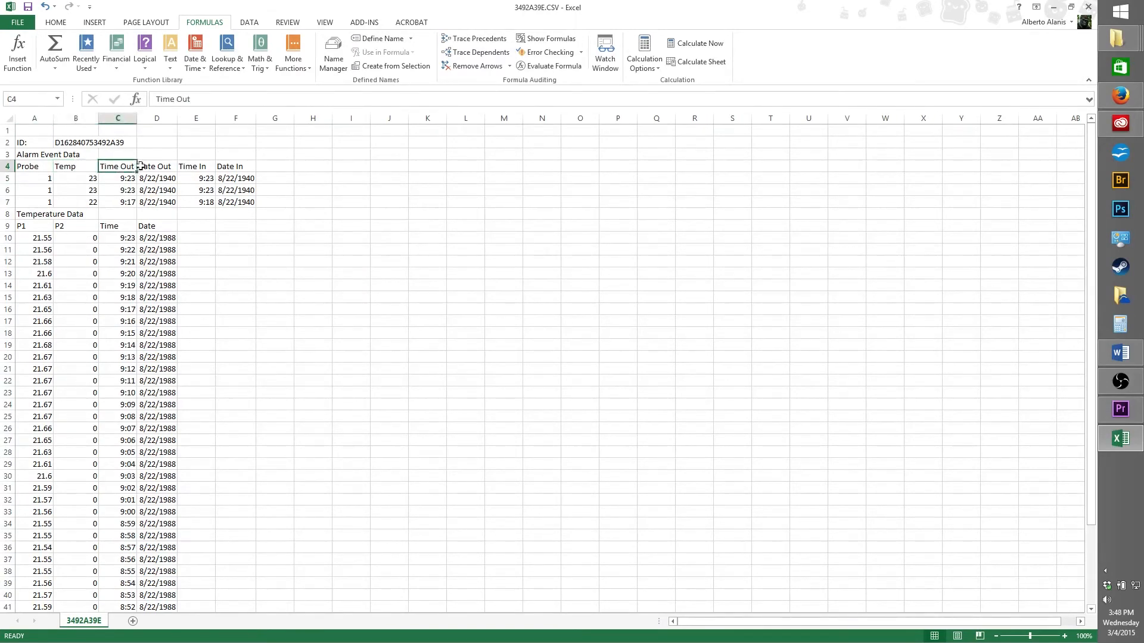
pyautogui.moveTo(169, 166)
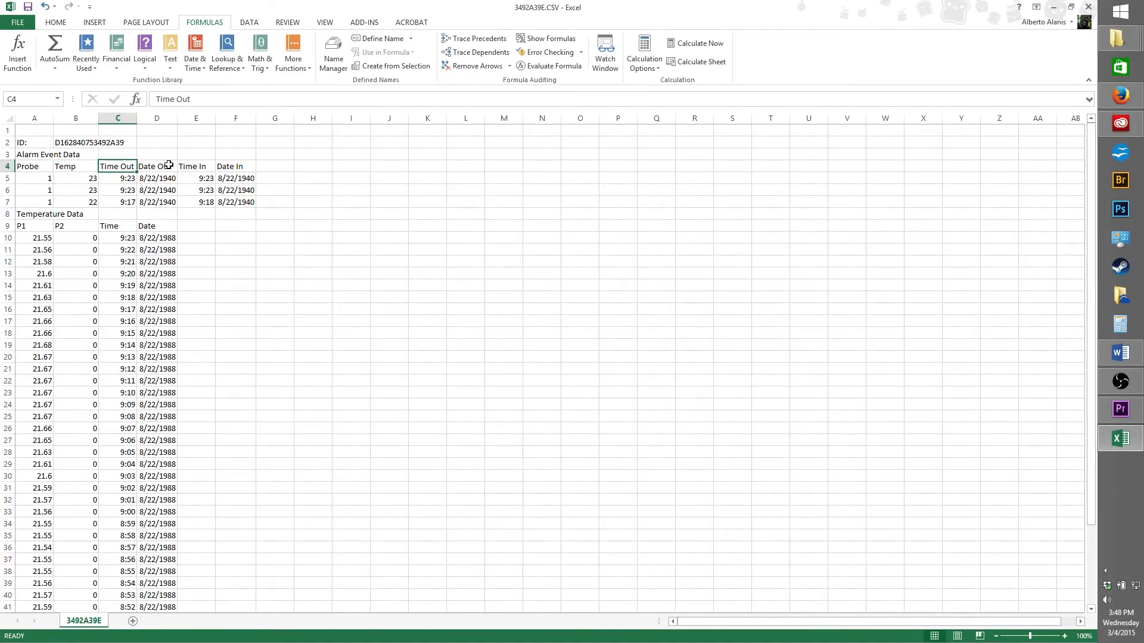
pyautogui.click(157, 165)
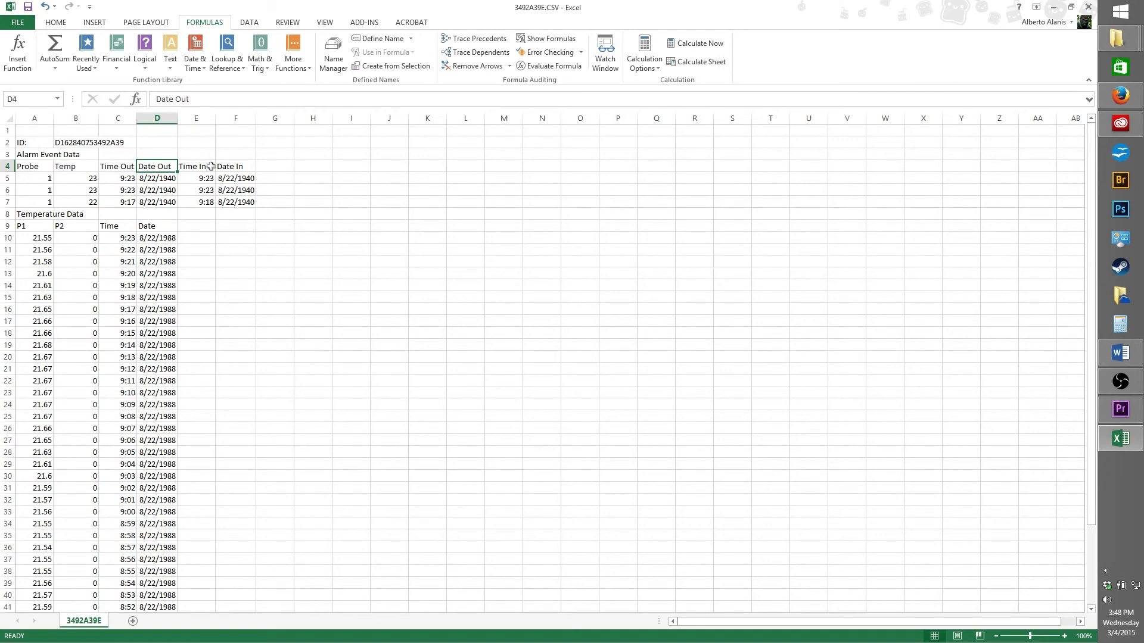
pyautogui.click(196, 166)
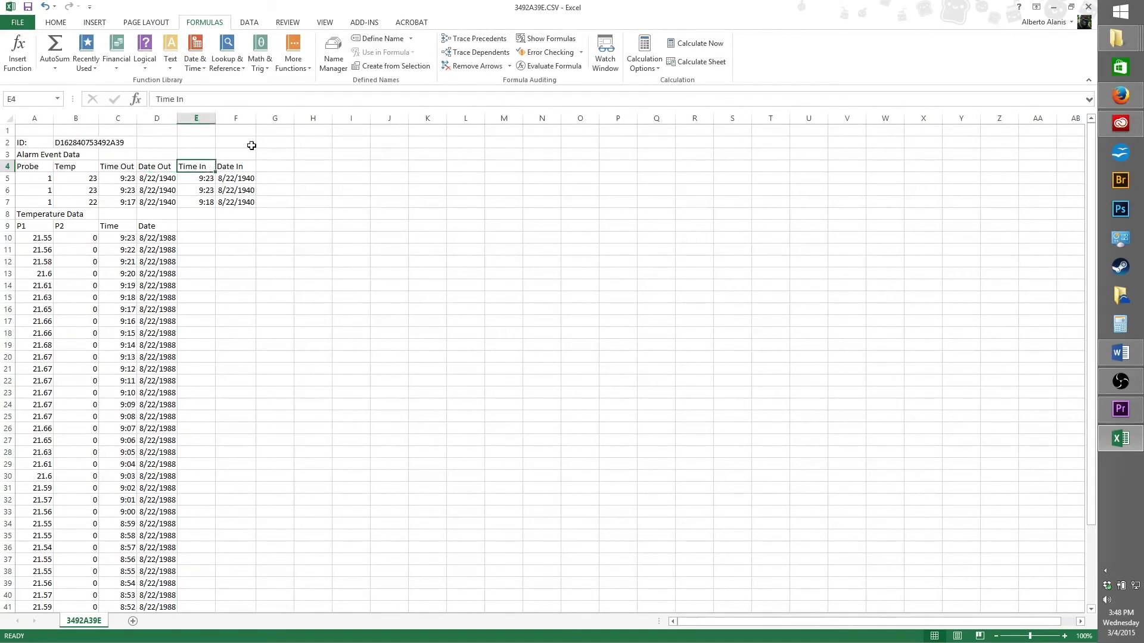
pyautogui.moveTo(247, 168)
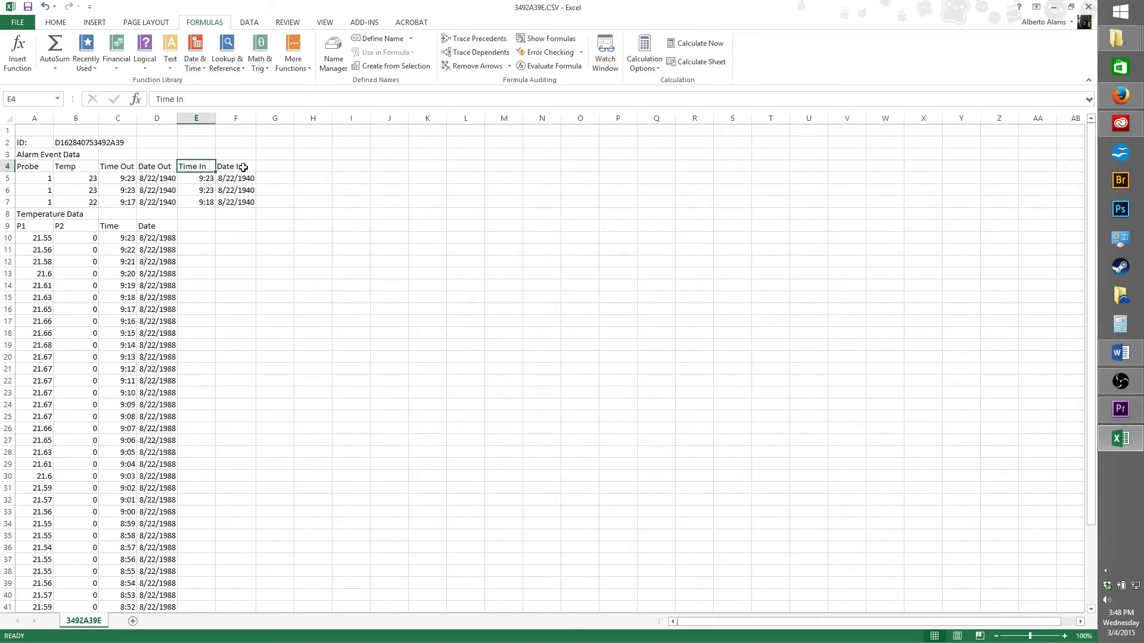
pyautogui.click(235, 166)
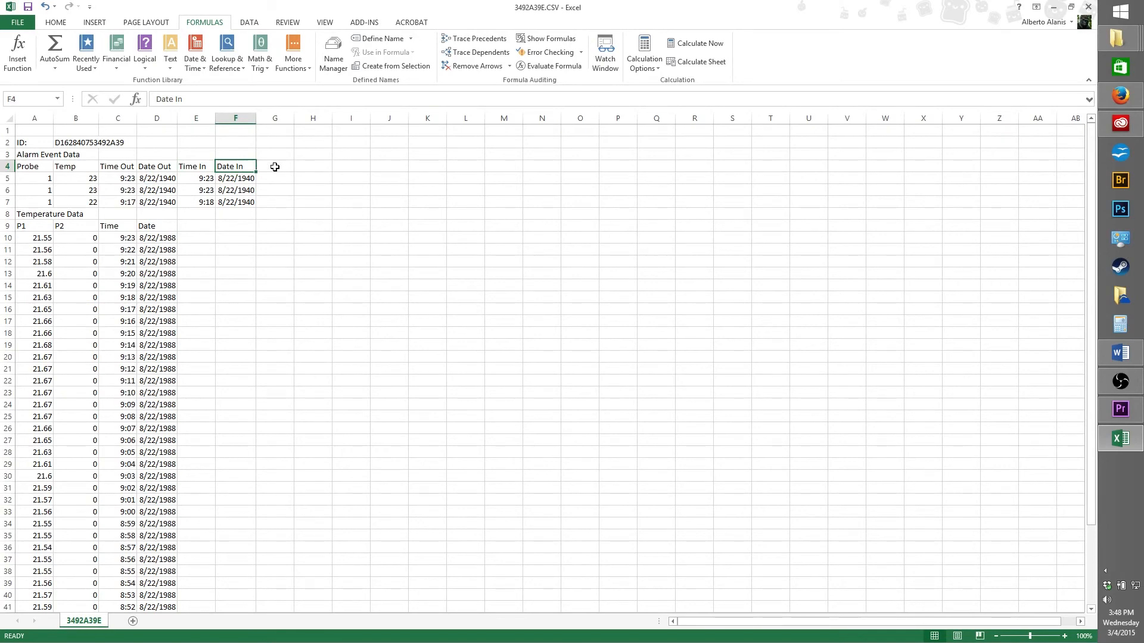
pyautogui.click(312, 273)
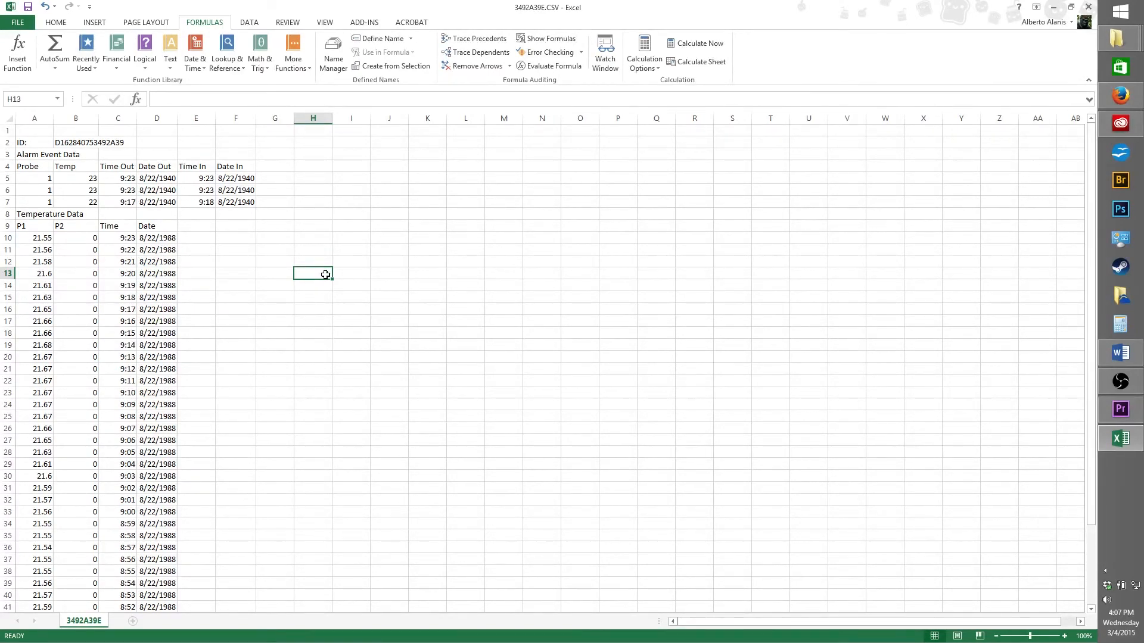
# - Select F10 and insert the Engineering function CONVERT
pyautogui.click(236, 237)
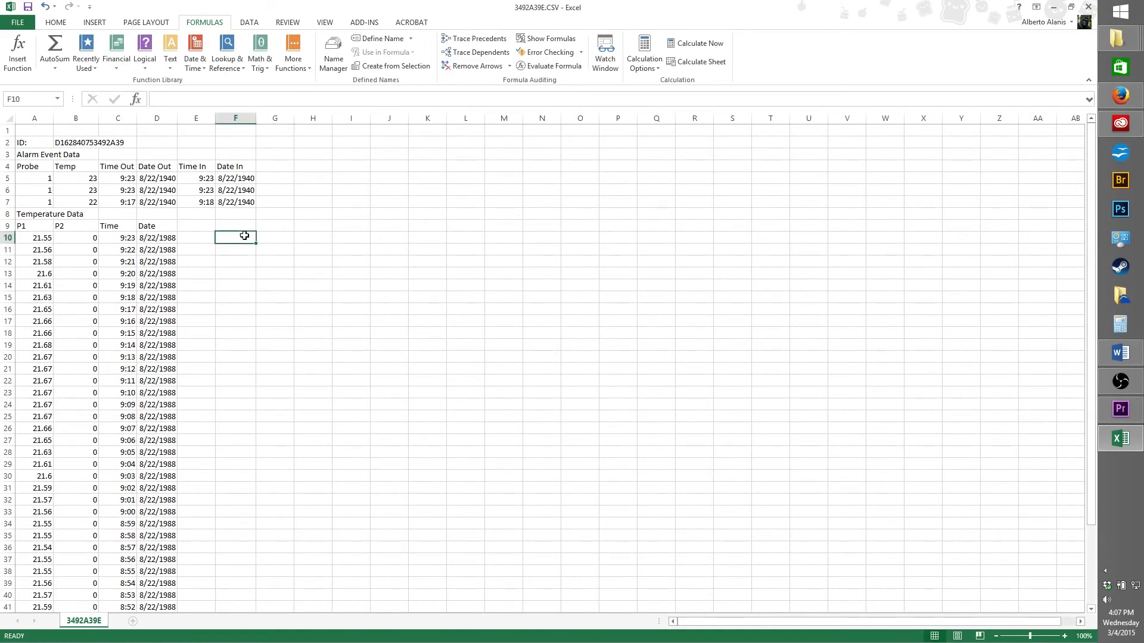
pyautogui.moveTo(246, 238)
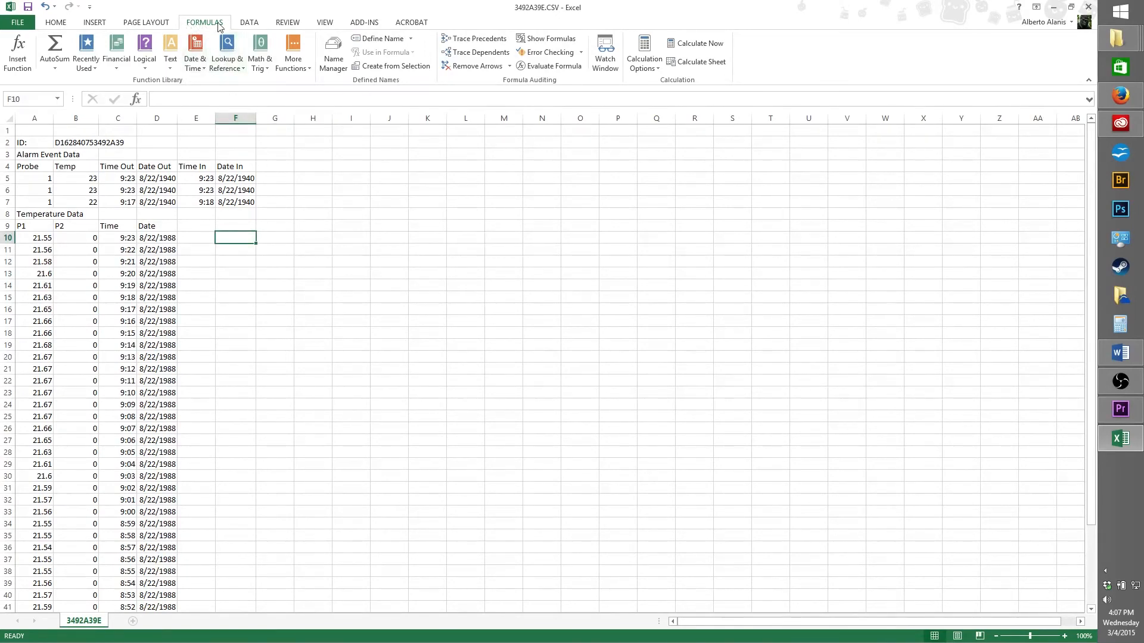
pyautogui.click(293, 48)
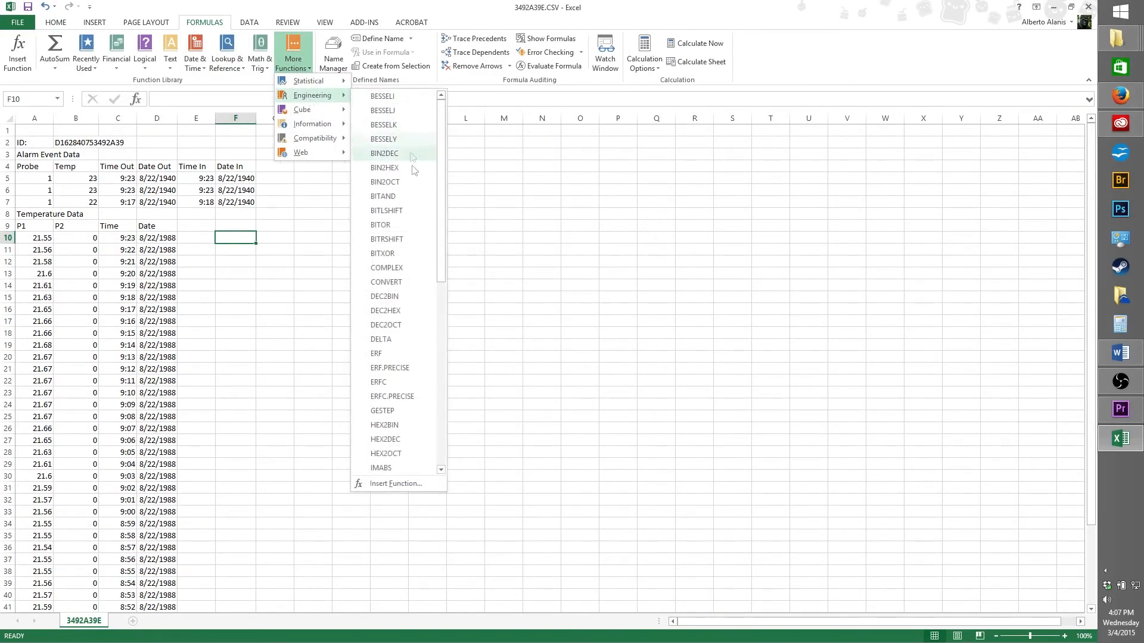
pyautogui.click(385, 282)
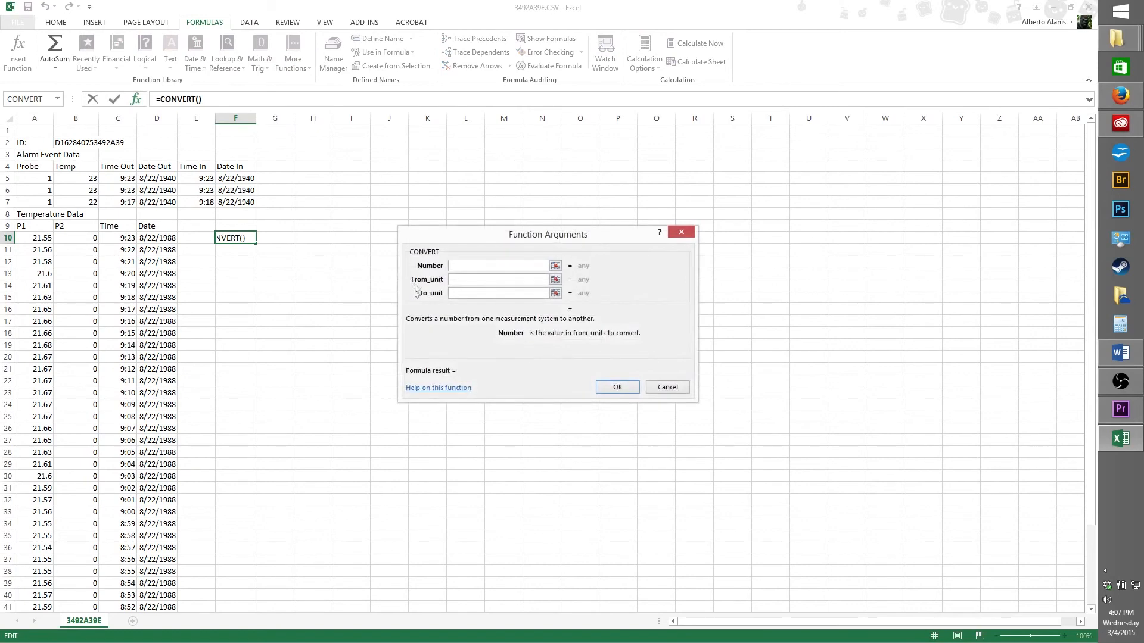
# - Fill CONVERT arguments Number A10, From_unit "C", To_unit "F", giving 70.79
pyautogui.click(499, 265)
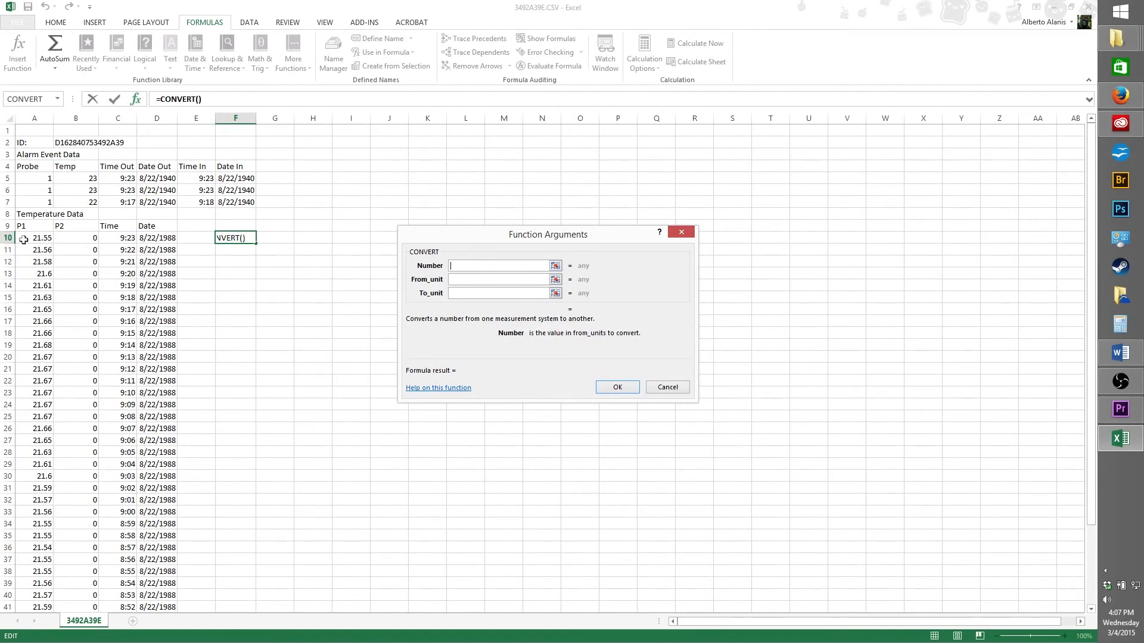
pyautogui.click(33, 237)
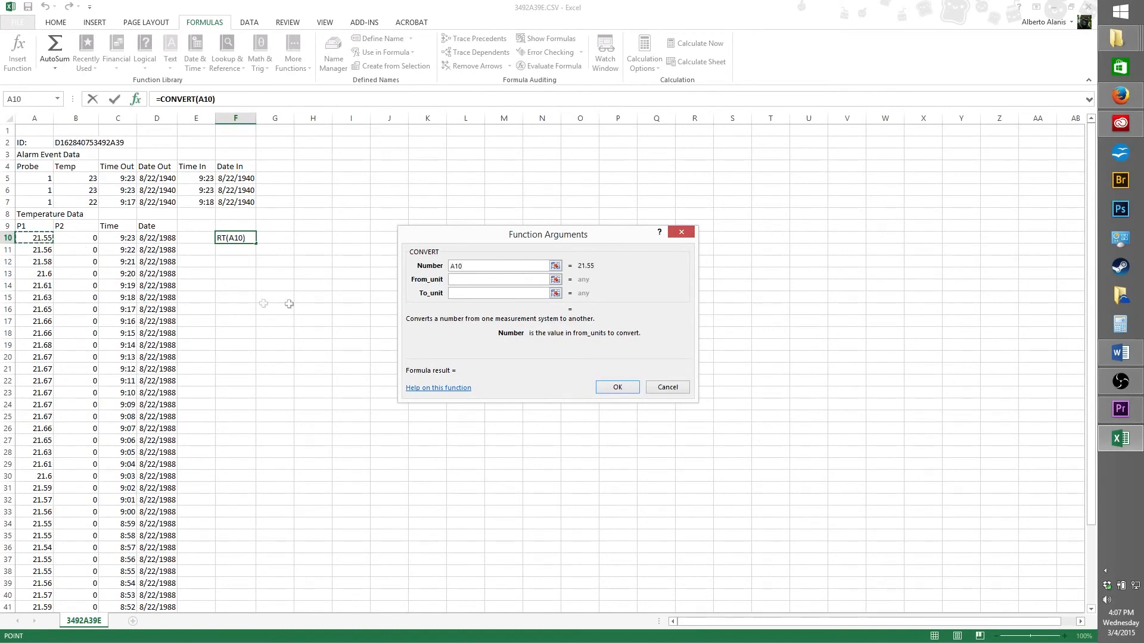
pyautogui.click(498, 280)
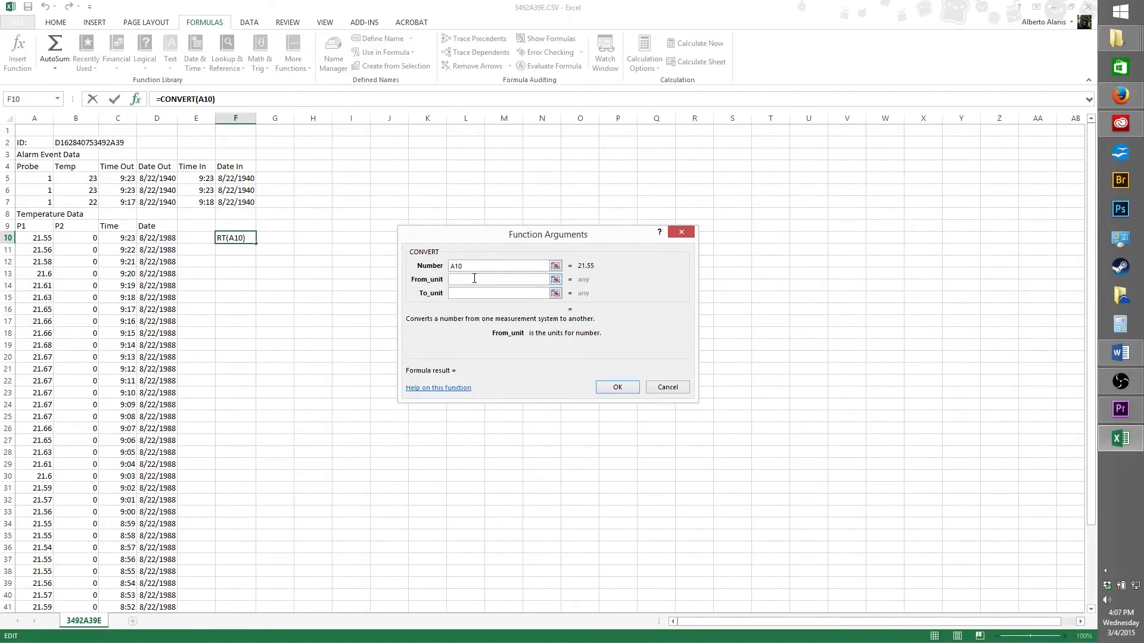
pyautogui.click(474, 279)
pyautogui.write('"C')
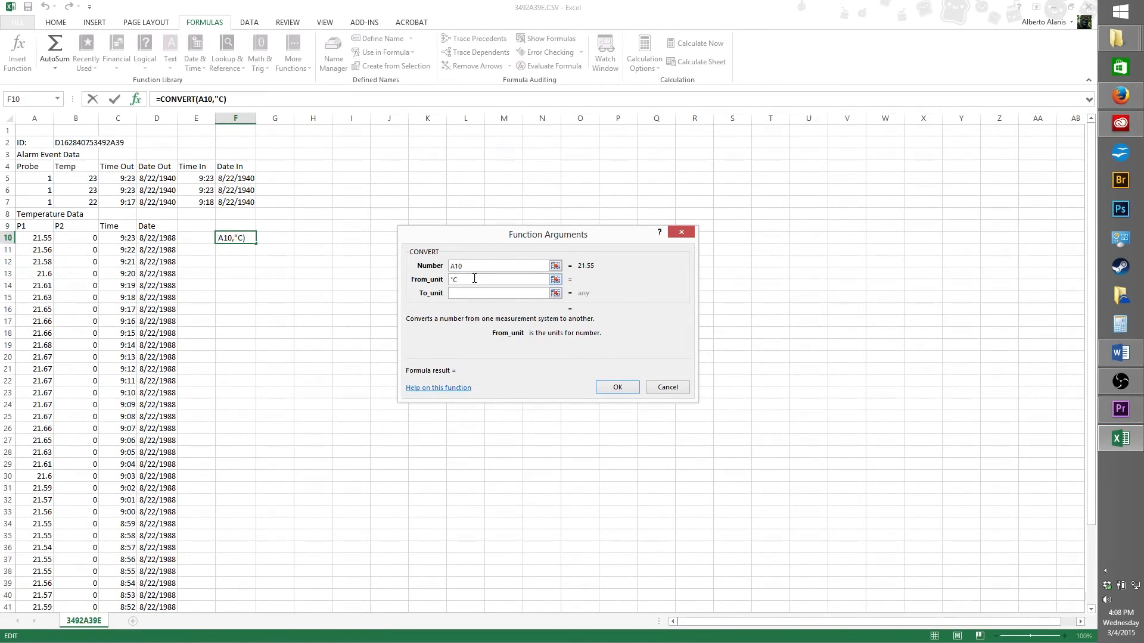
pyautogui.click(498, 293)
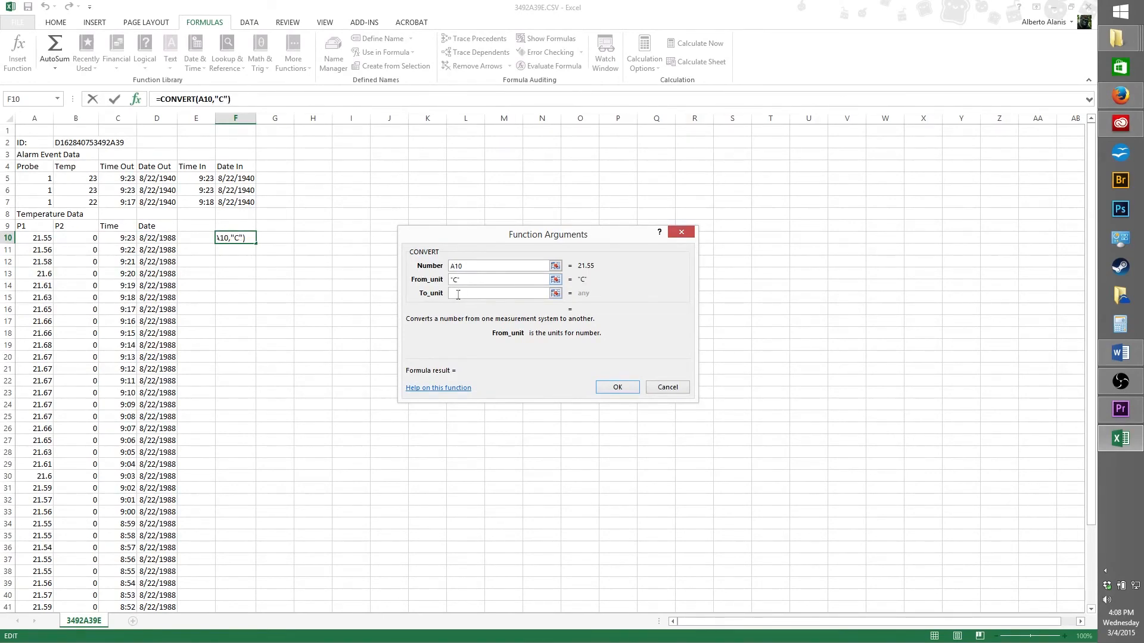
pyautogui.click(497, 293)
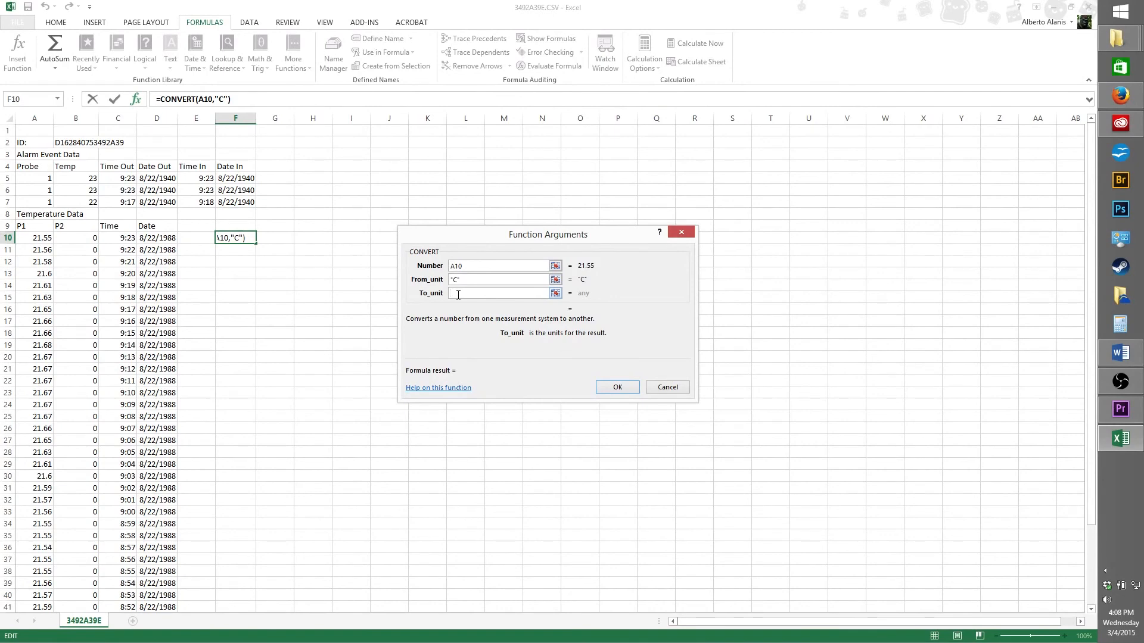
pyautogui.write('"F"')
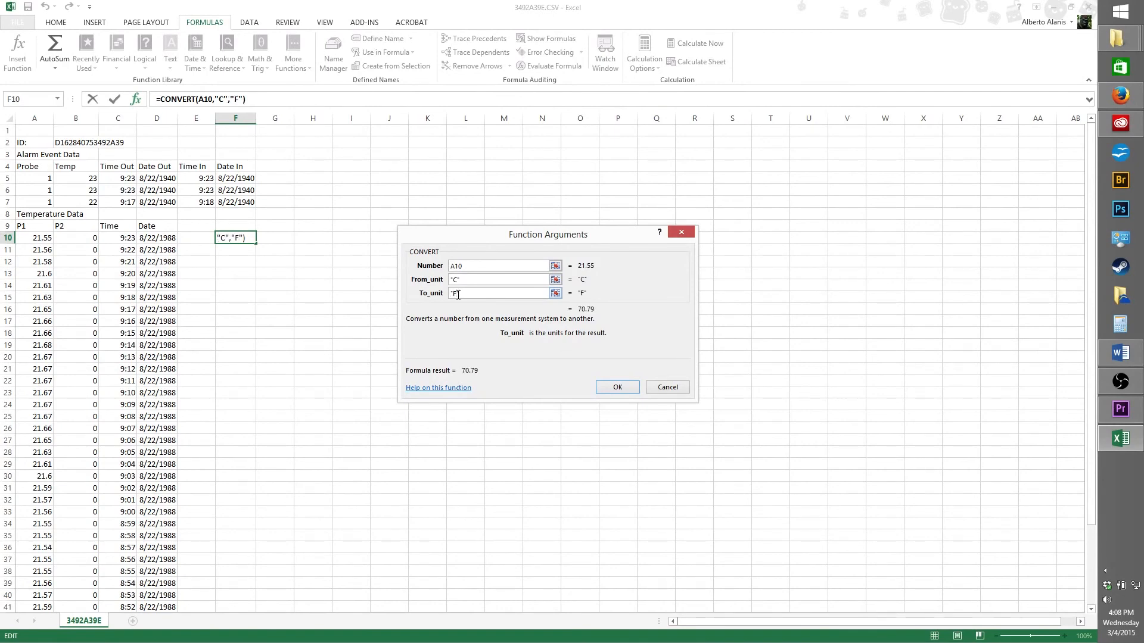
pyautogui.click(617, 387)
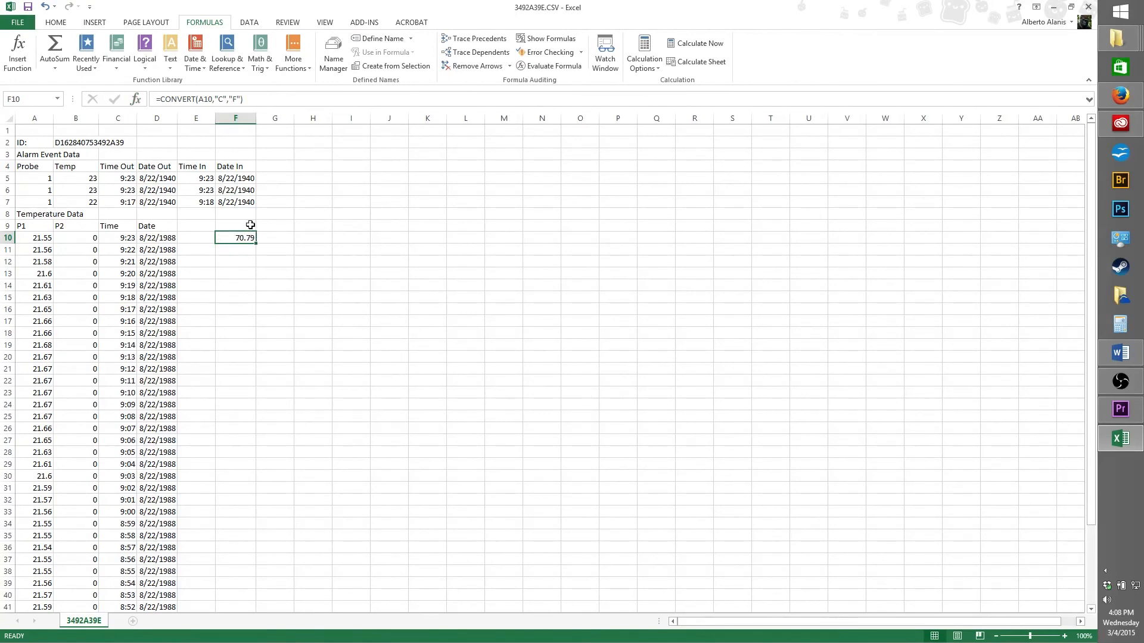
pyautogui.moveTo(228, 239)
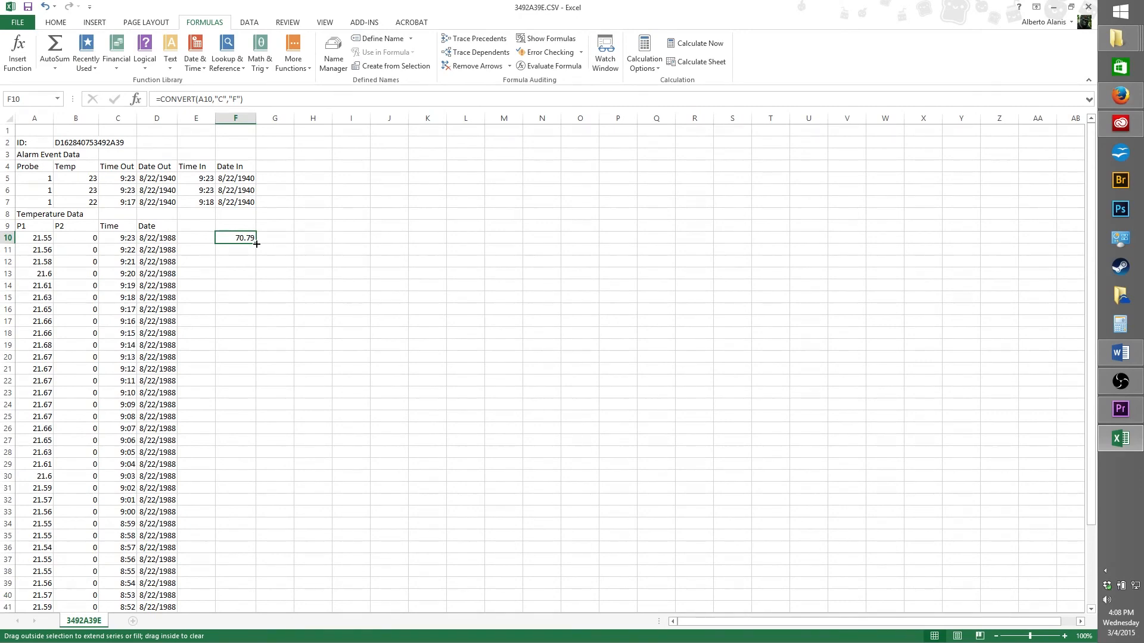
# - Drag F10's fill handle down to copy =CONVERT(A10,"C","F") through F25
pyautogui.moveTo(253, 243); pyautogui.dragTo(251, 327)
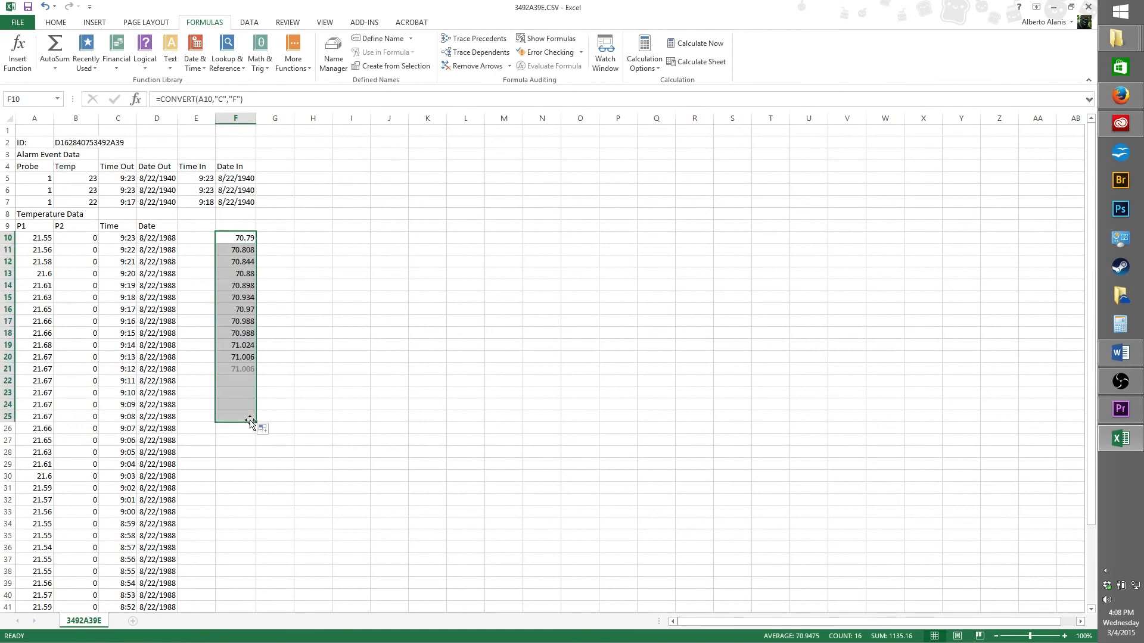
pyautogui.moveTo(250, 368); pyautogui.dragTo(250, 417)
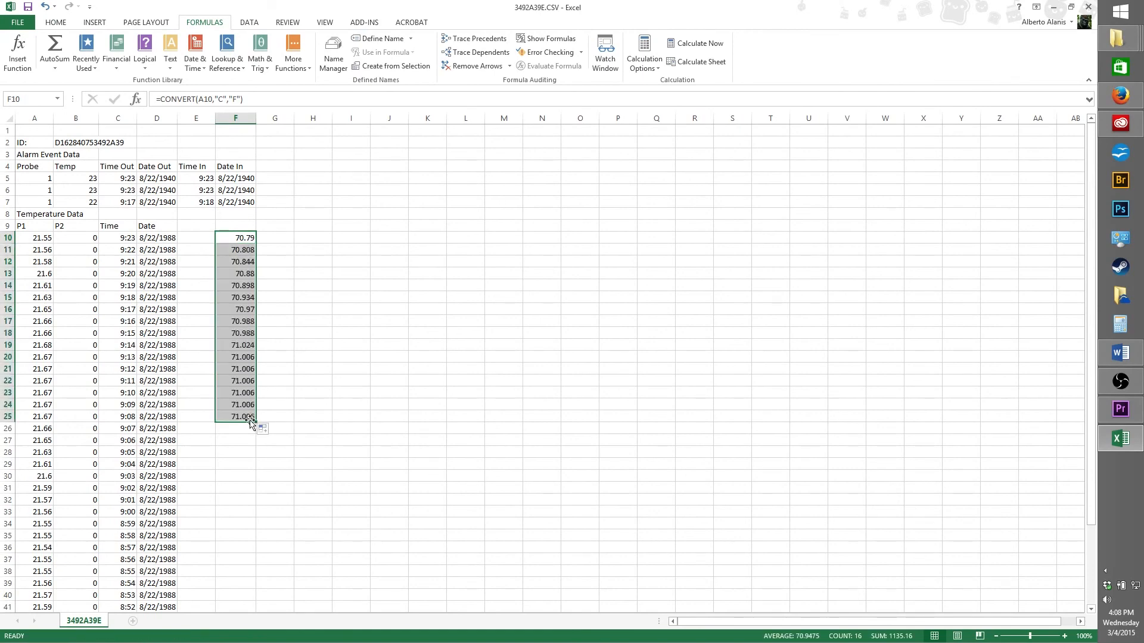